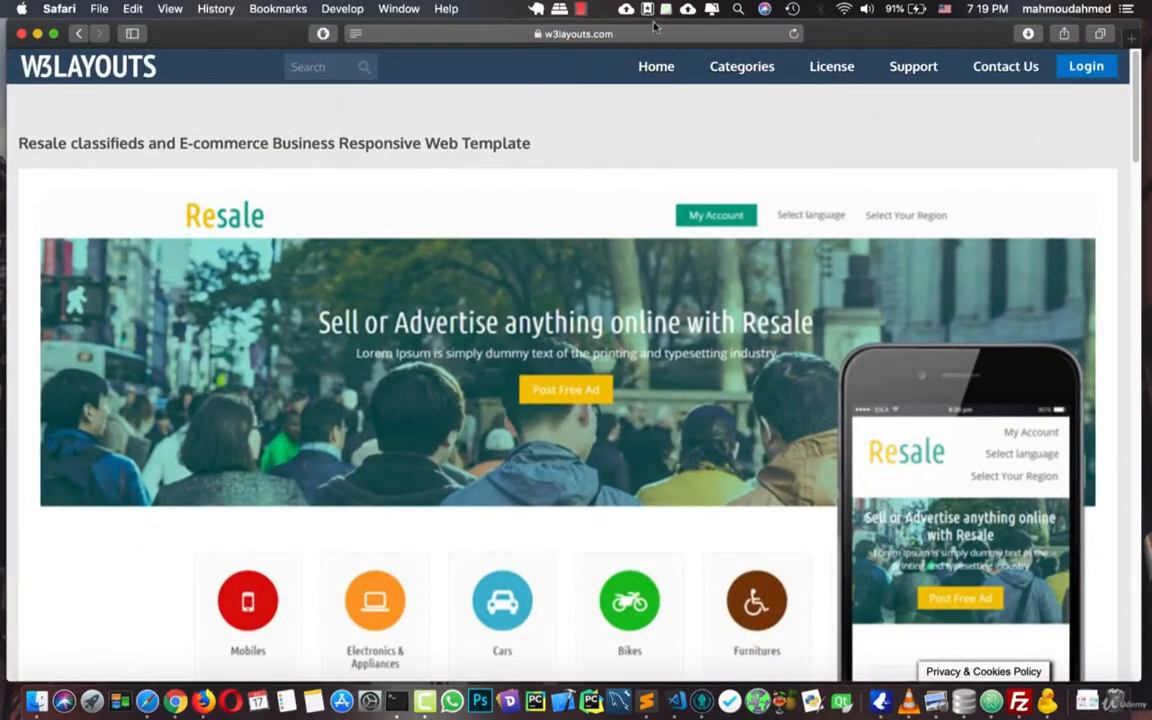
- Switch from the w3layouts Resale preview to the downloaded web 2 template folder in Finder
{"action": "left_click", "coordinate": [576, 32]}
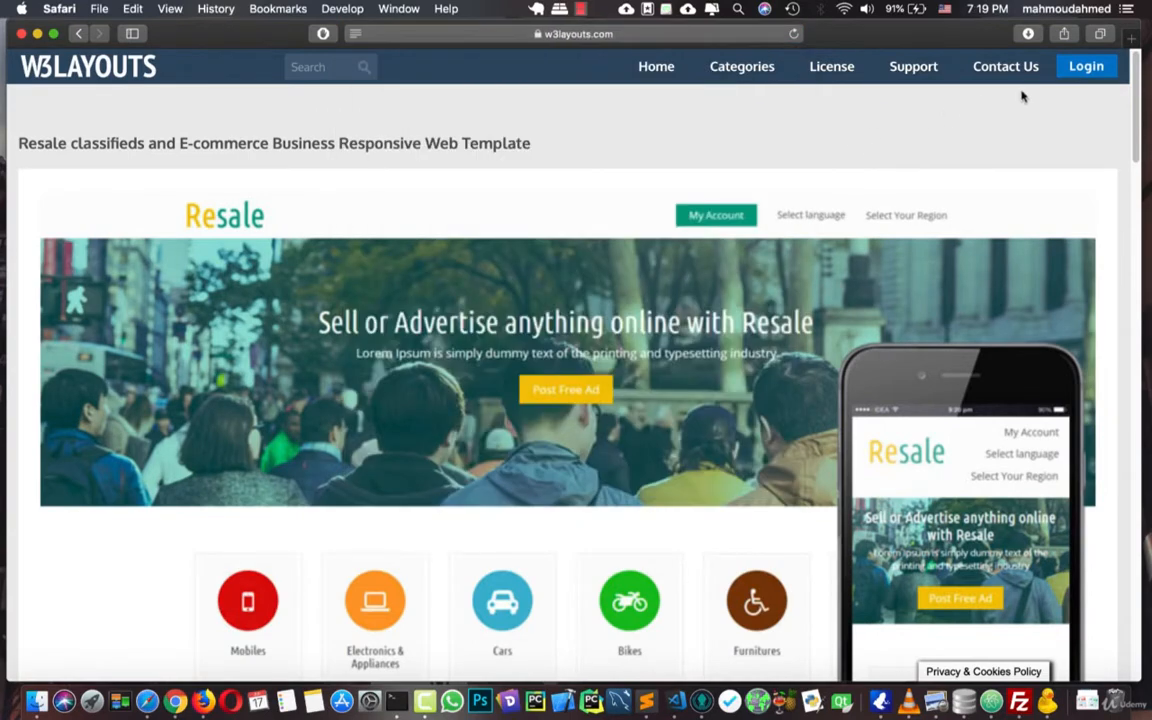
{"action": "mouse_move", "coordinate": [876, 112]}
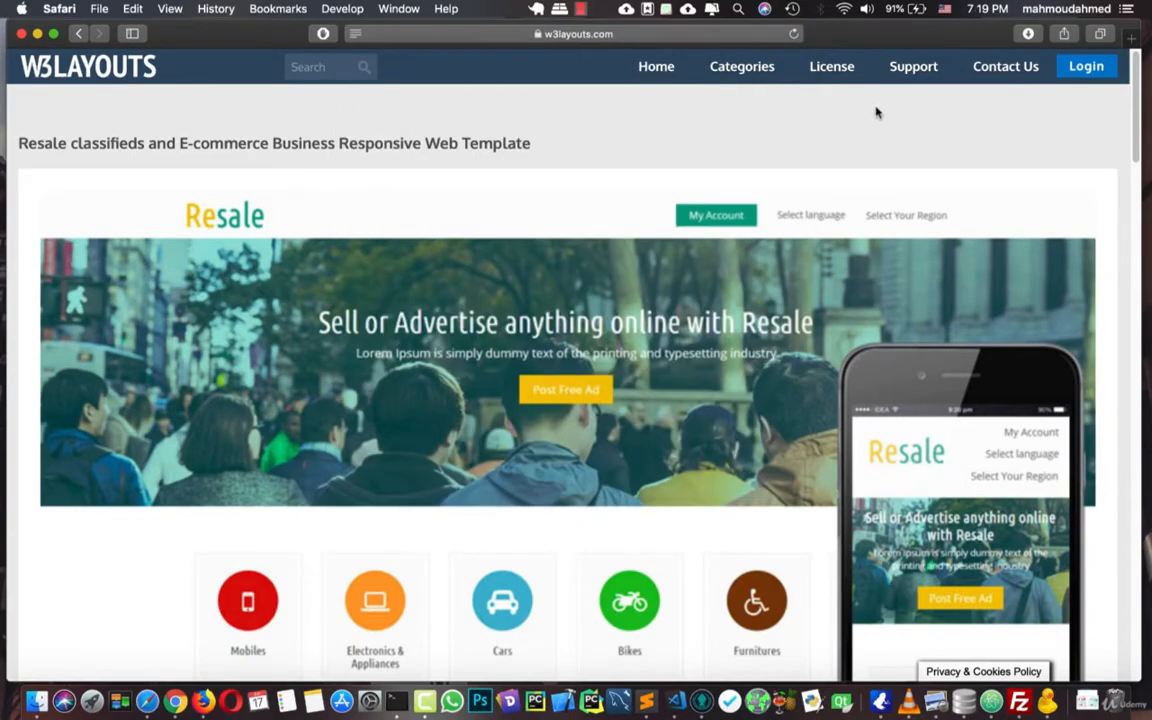
{"action": "scroll", "scroll_direction": "down", "scroll_amount": 3}
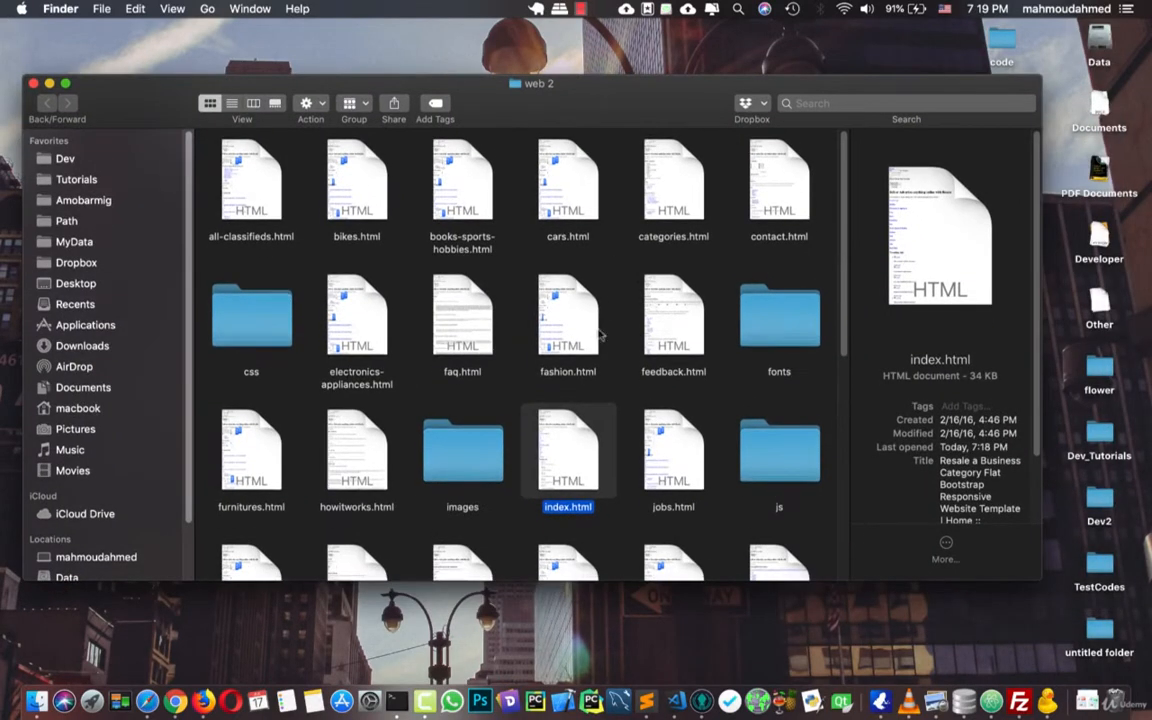
- Open the local index.html so the Resale home page loads in Safari from disk
{"action": "double_click", "coordinate": [568, 452]}
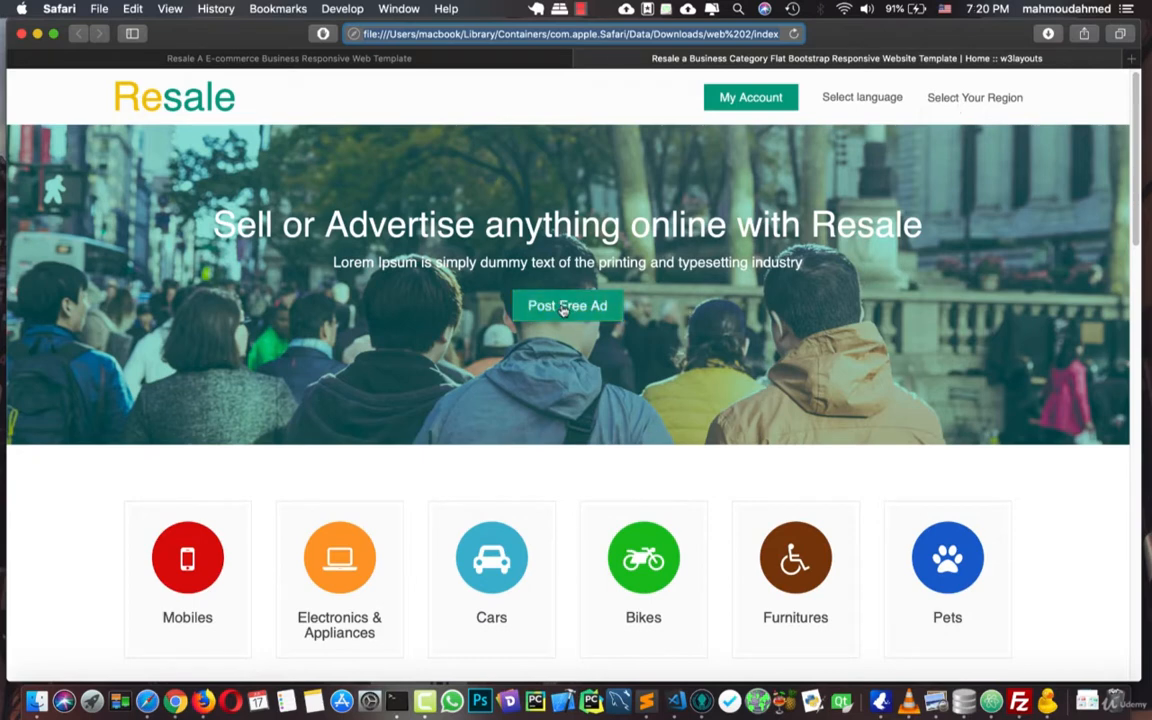
- Browse down the home page to the Categories page and its Main Categories list with Cars listings
{"action": "scroll", "scroll_direction": "down", "scroll_amount": 3}
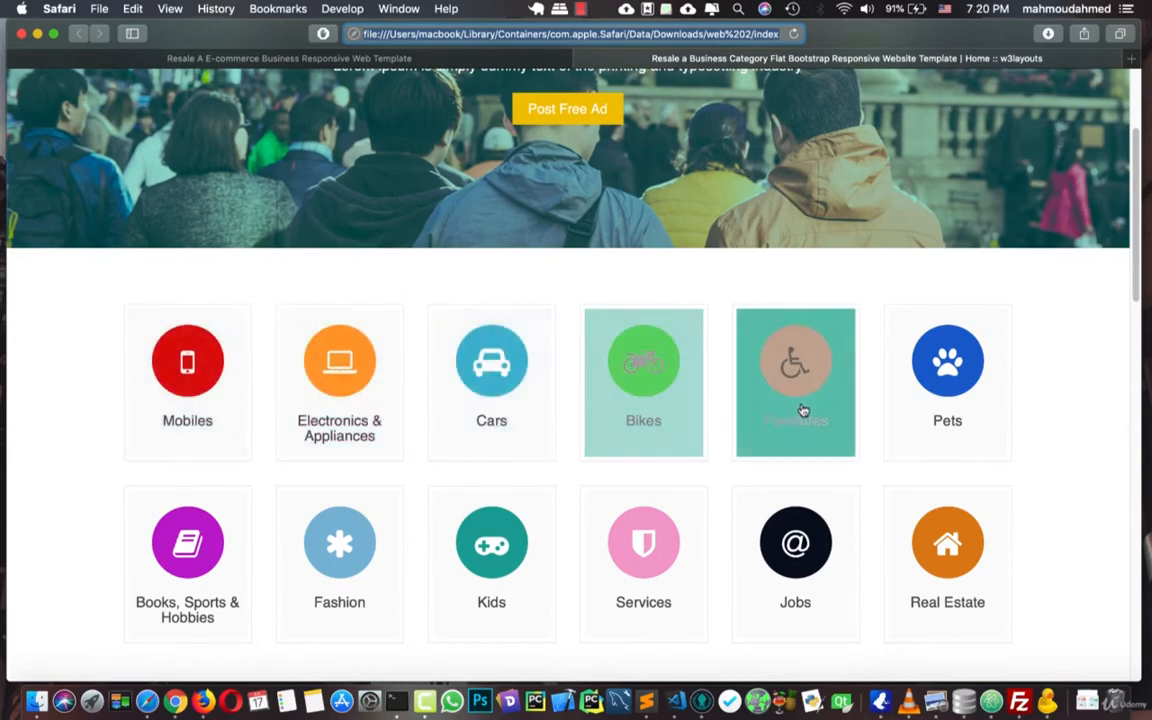
{"action": "scroll", "scroll_direction": "down", "scroll_amount": 3}
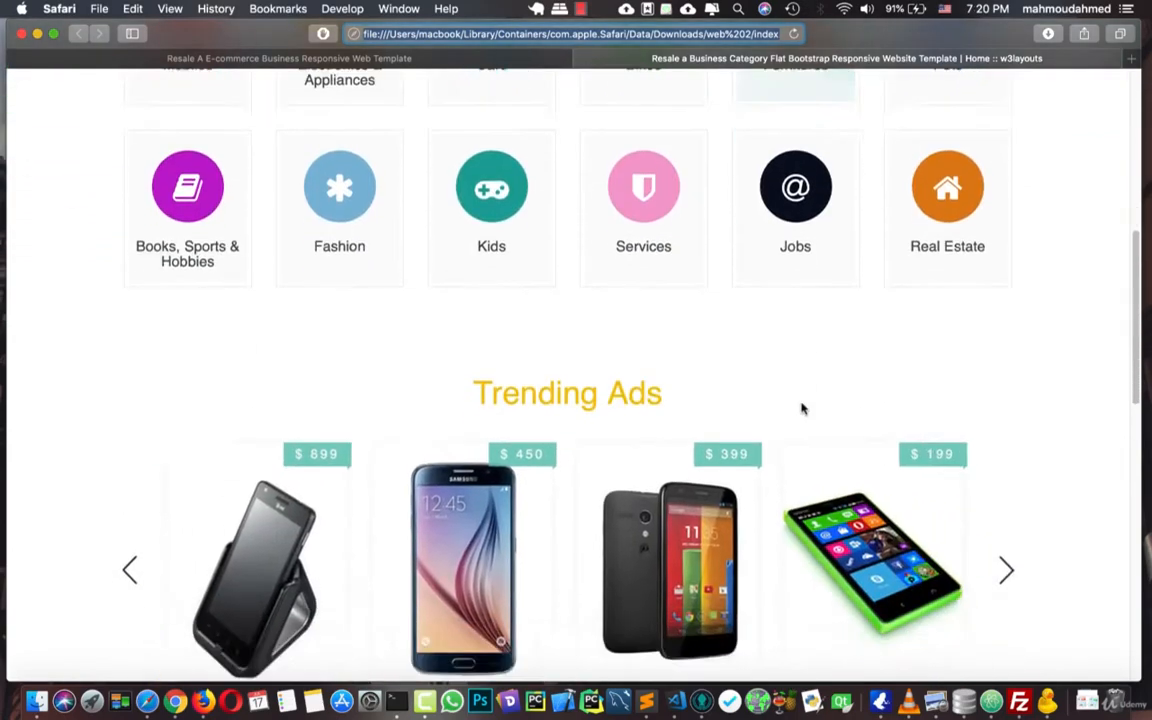
{"action": "scroll", "scroll_direction": "down", "scroll_amount": 3}
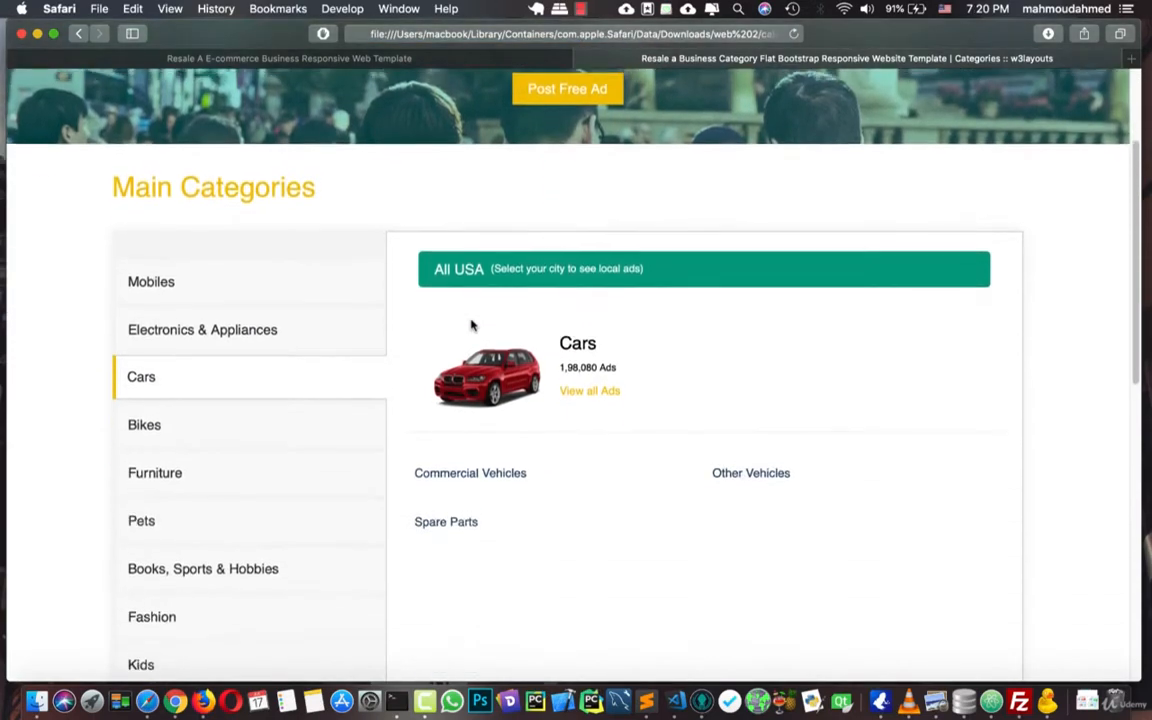
{"action": "scroll", "scroll_direction": "down", "scroll_amount": 3}
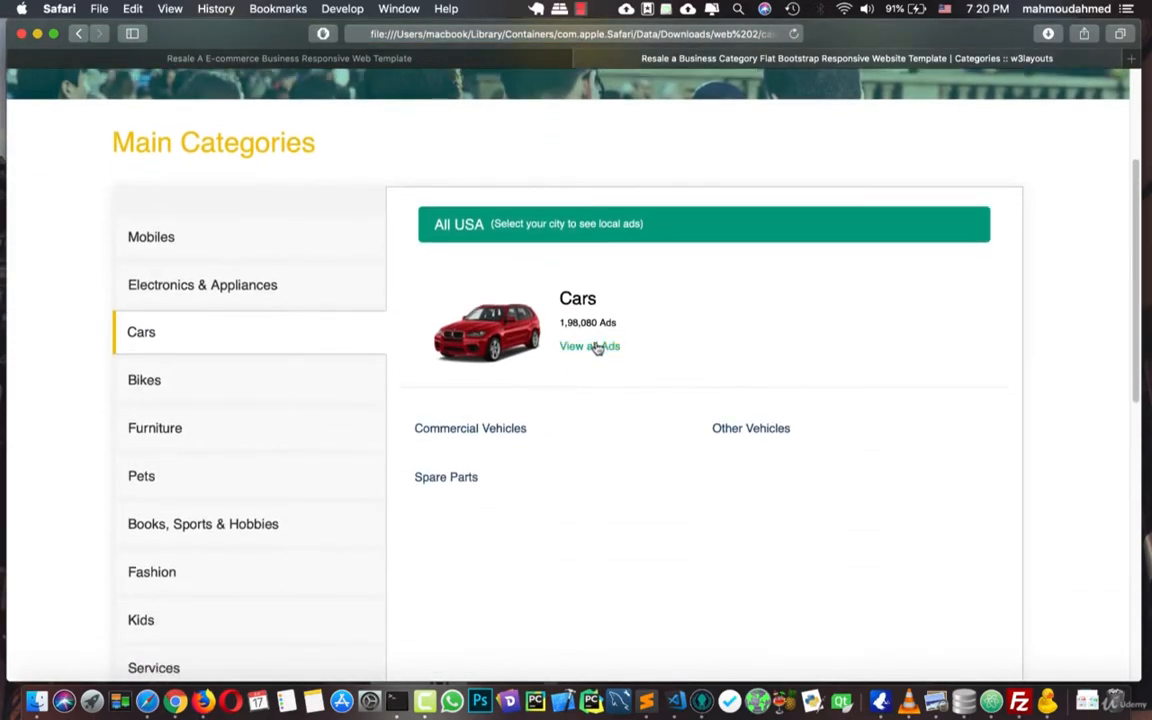
- View all Cars ads and review the All Classifieds listing down to the pagination links
{"action": "left_click", "coordinate": [588, 344]}
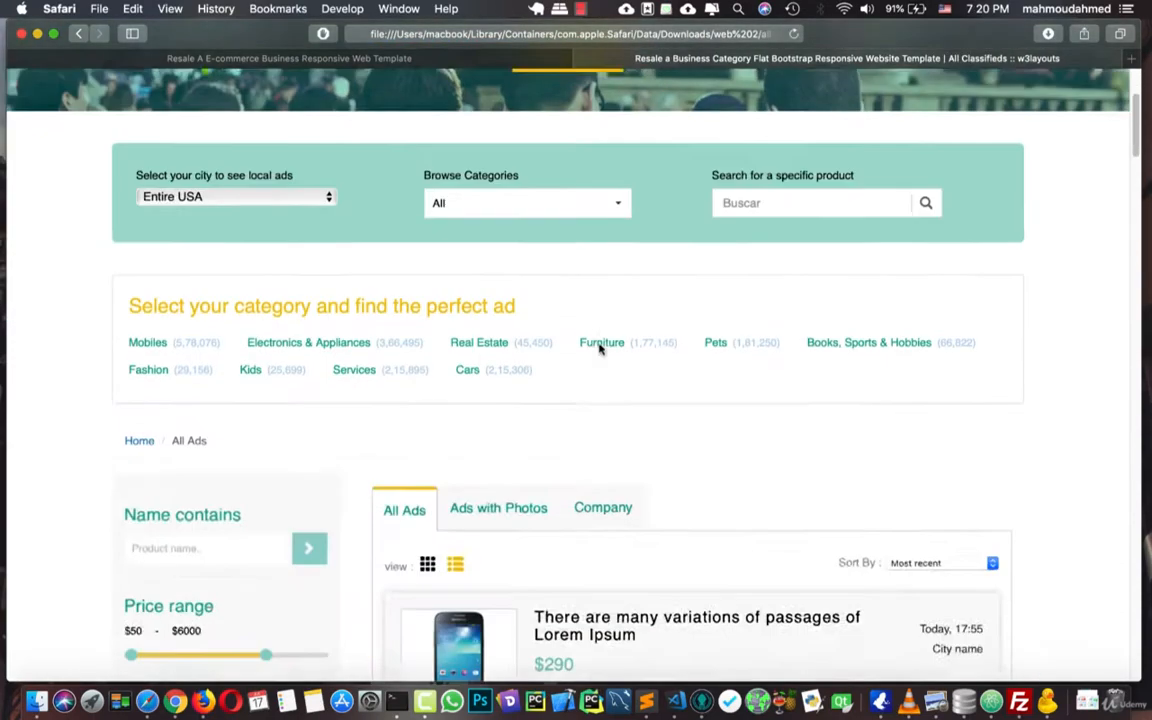
{"action": "scroll", "scroll_direction": "down", "scroll_amount": 3}
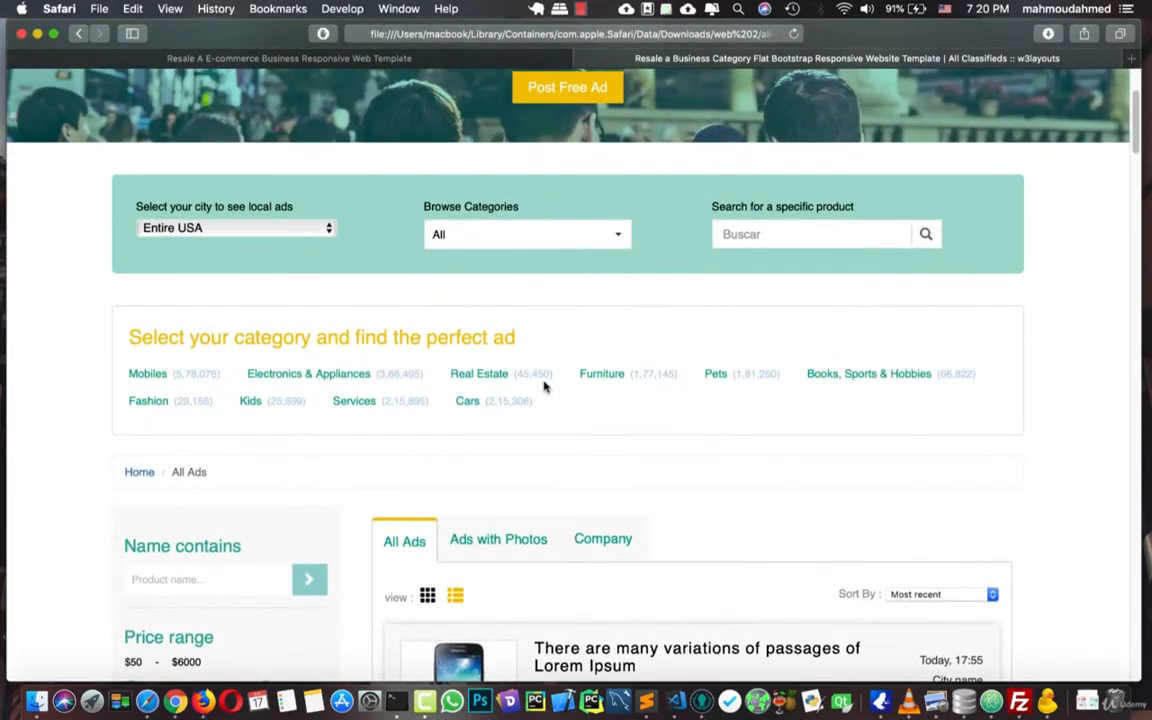
{"action": "scroll", "scroll_direction": "down", "scroll_amount": 3}
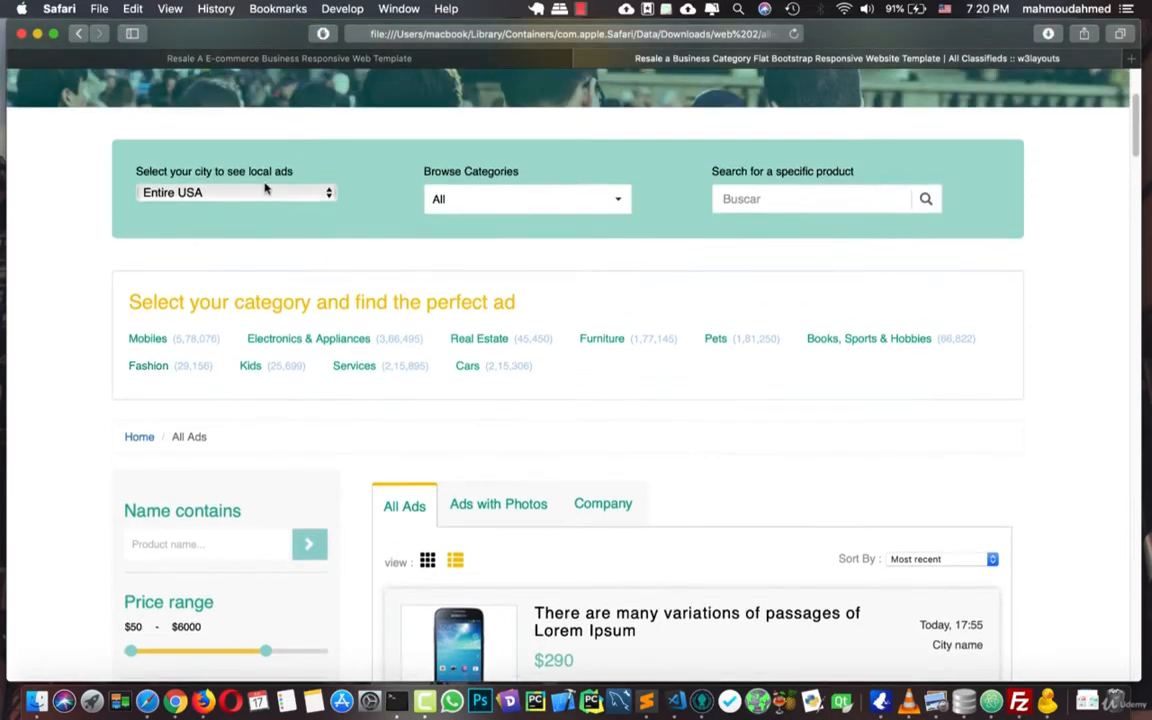
{"action": "left_click", "coordinate": [524, 198]}
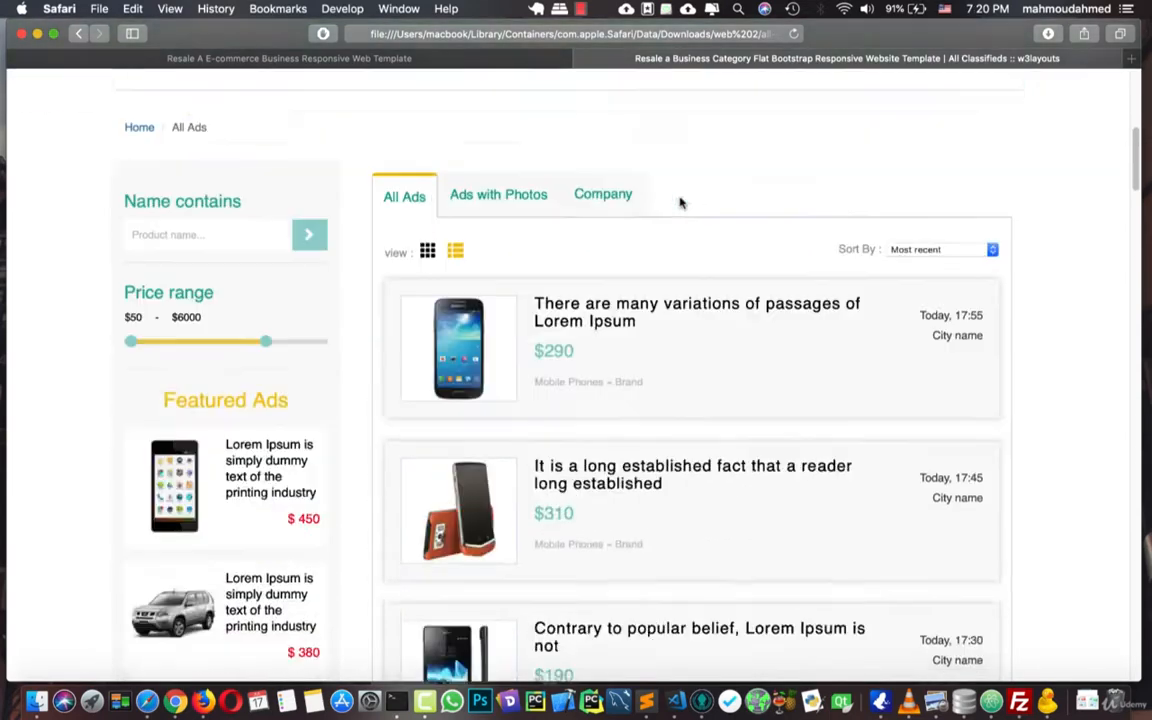
{"action": "scroll", "scroll_direction": "down", "scroll_amount": 3}
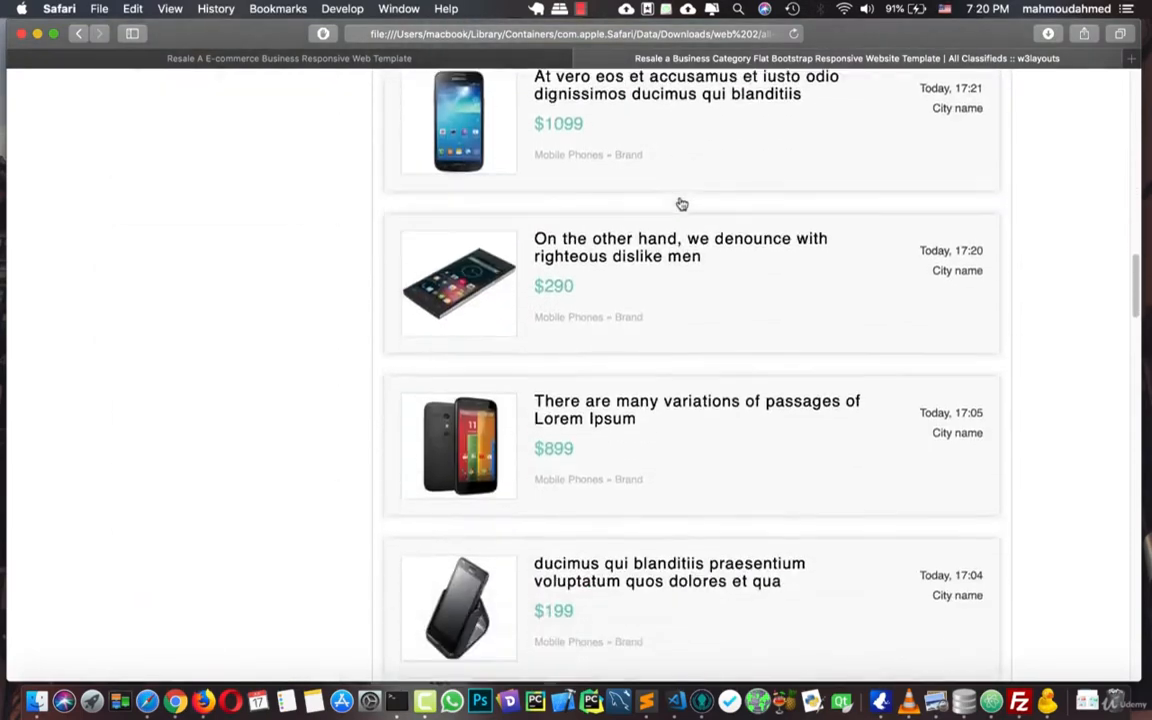
{"action": "scroll", "scroll_direction": "up", "scroll_amount": 3}
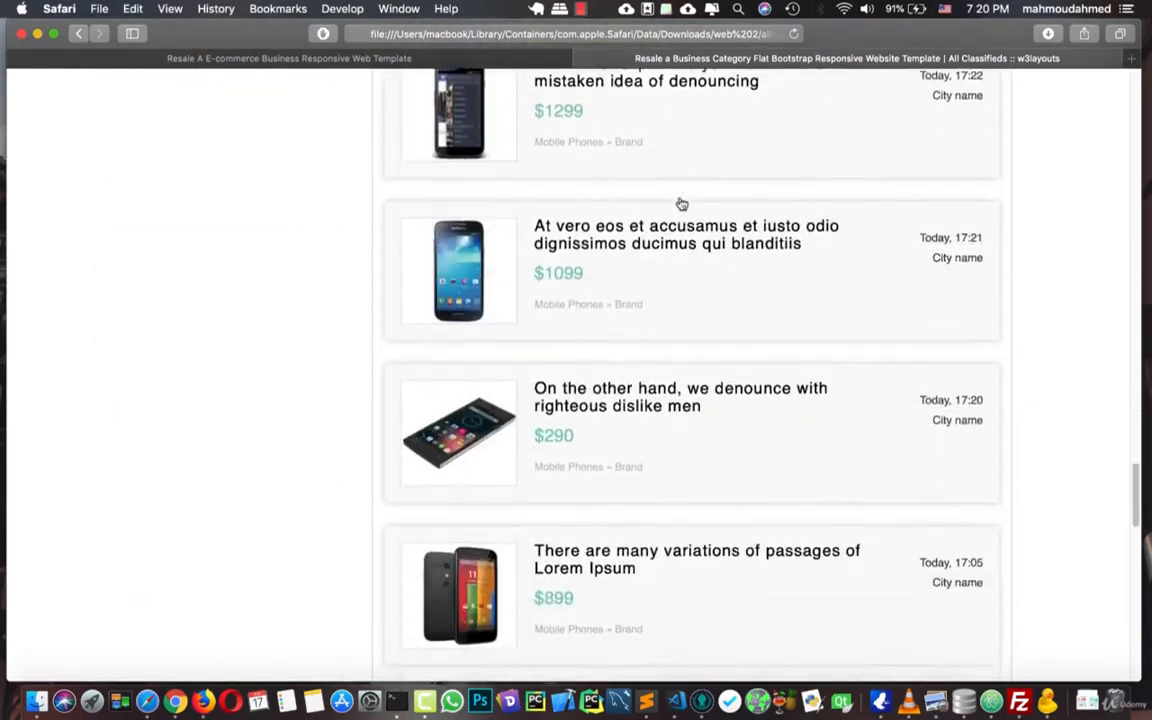
{"action": "scroll", "scroll_direction": "down", "scroll_amount": 3}
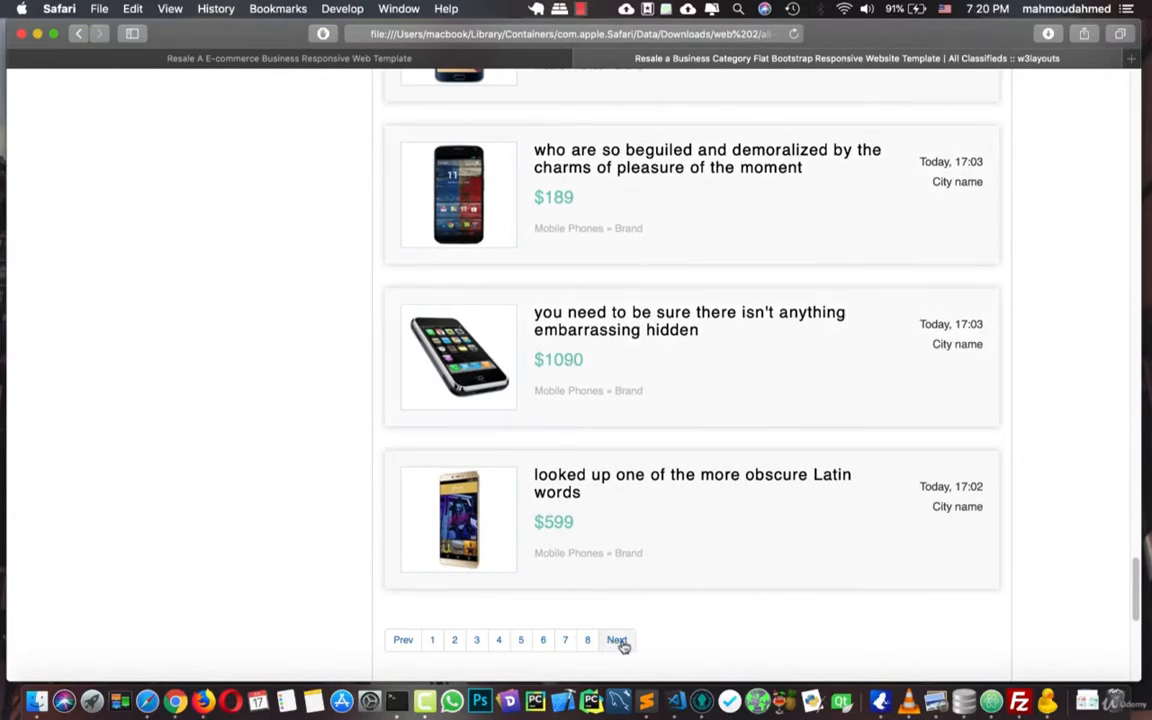
{"action": "mouse_move", "coordinate": [538, 504]}
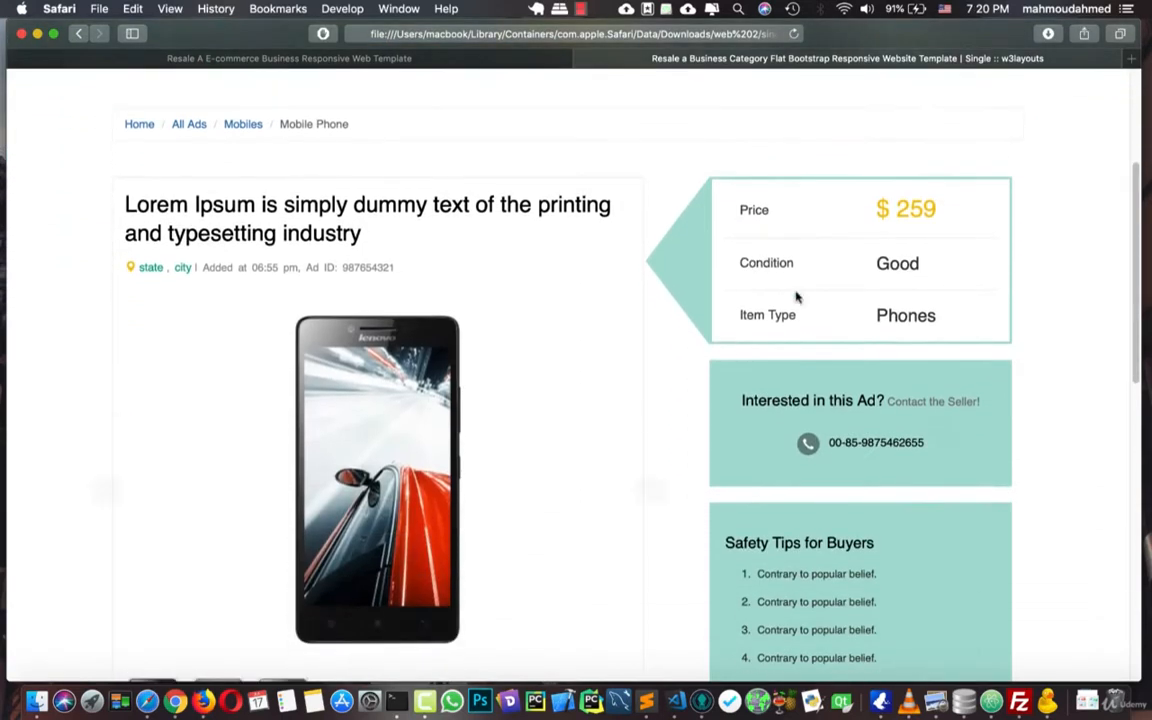
{"action": "mouse_move", "coordinate": [800, 338]}
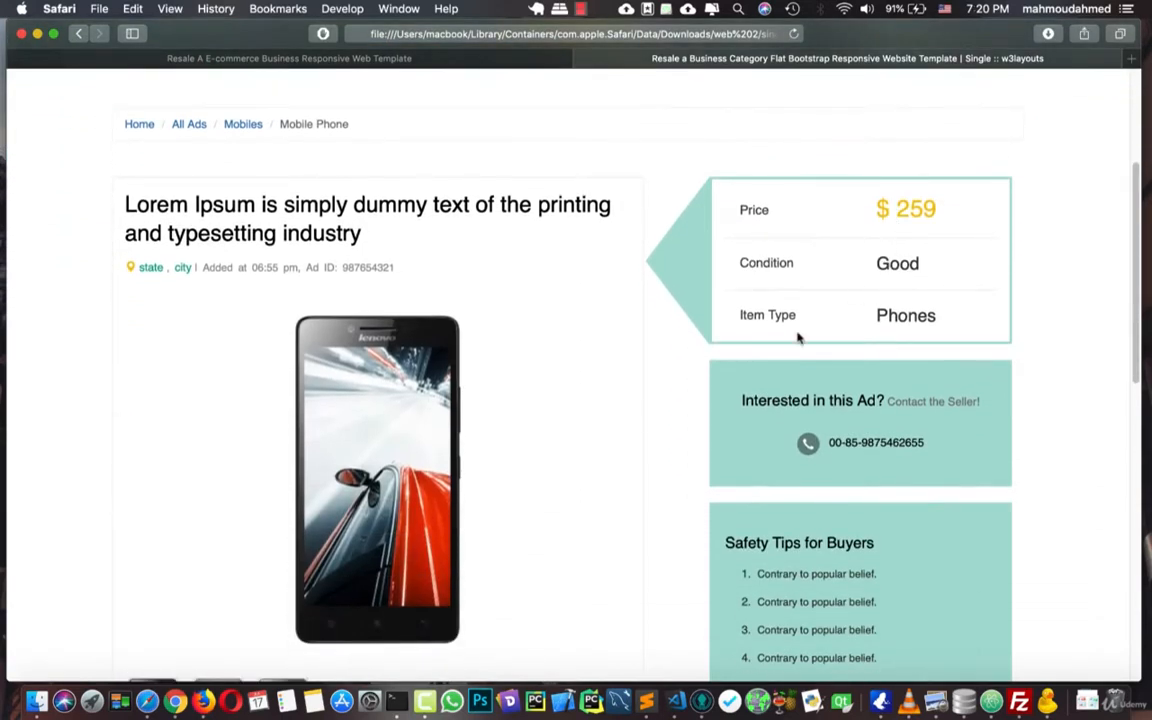
- Review the single phone ad's price, seller number and details, then advance the gallery to the next photo
{"action": "scroll", "scroll_direction": "down", "scroll_amount": 3}
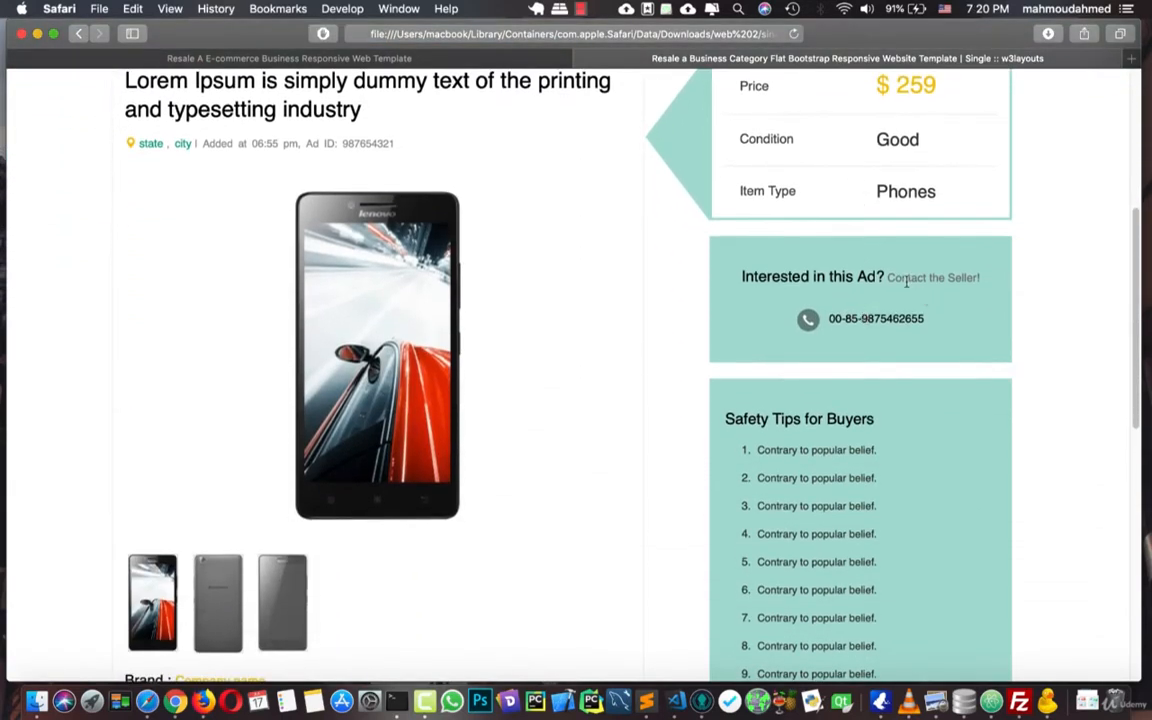
{"action": "left_click", "coordinate": [216, 602]}
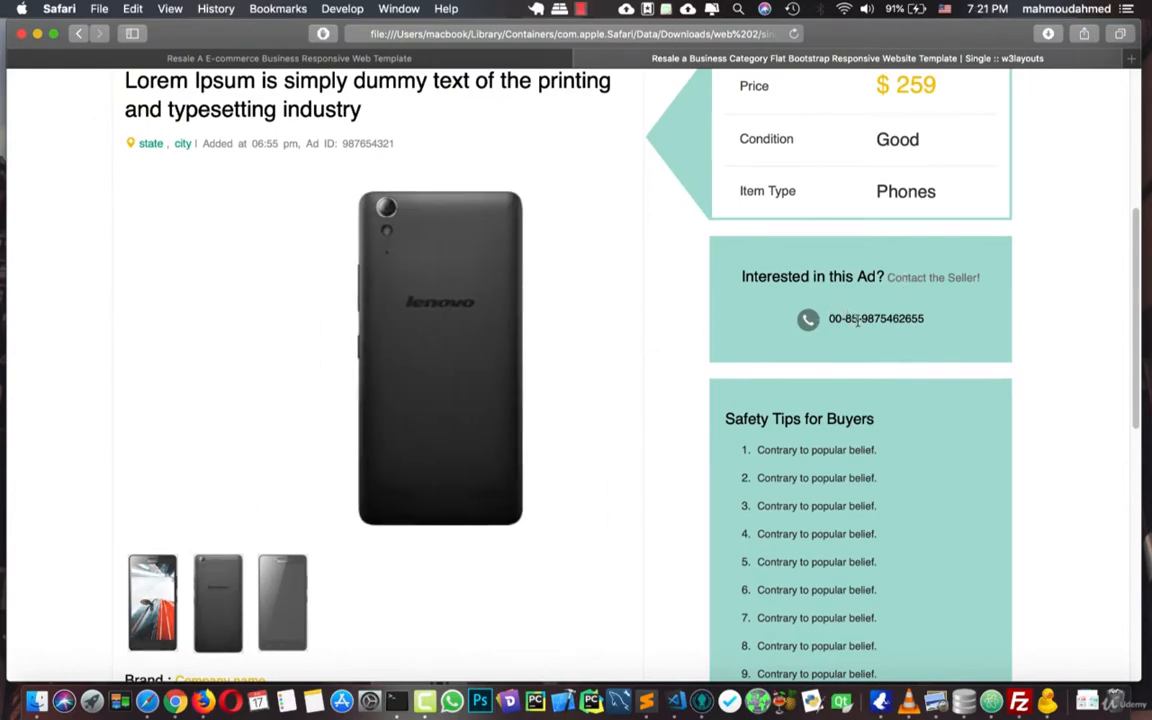
{"action": "triple_click", "coordinate": [876, 318]}
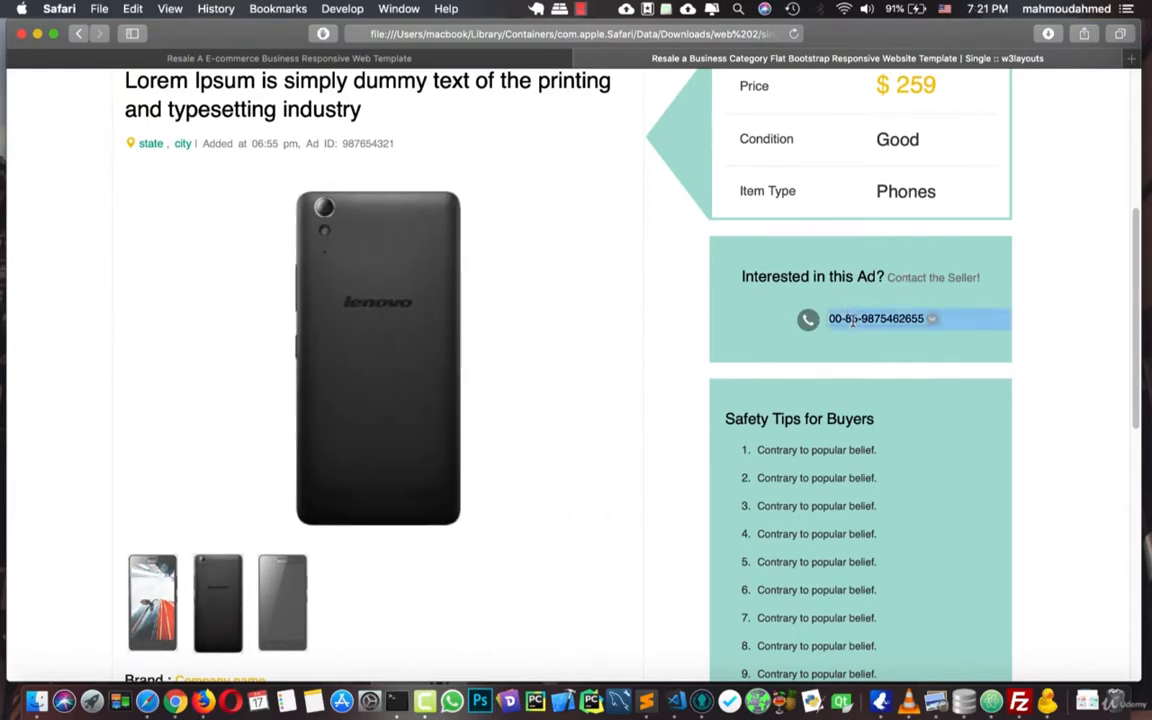
{"action": "scroll", "scroll_direction": "down", "scroll_amount": 3}
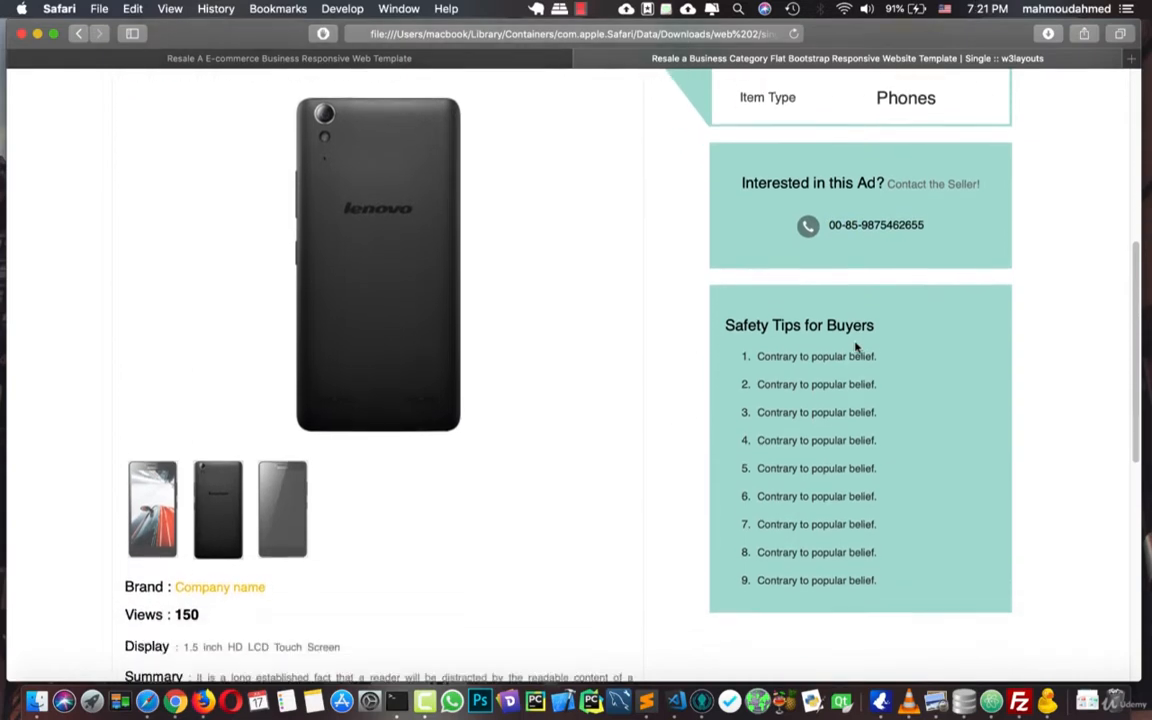
{"action": "scroll", "scroll_direction": "down", "scroll_amount": 3}
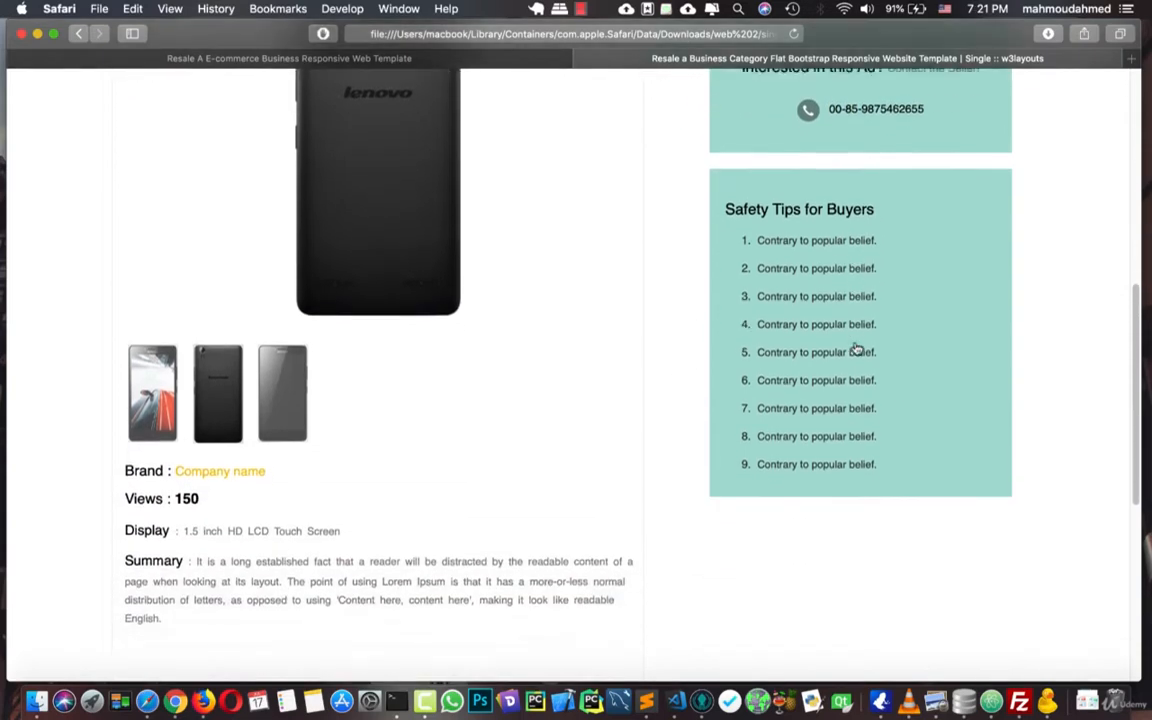
{"action": "scroll", "scroll_direction": "down", "scroll_amount": 3}
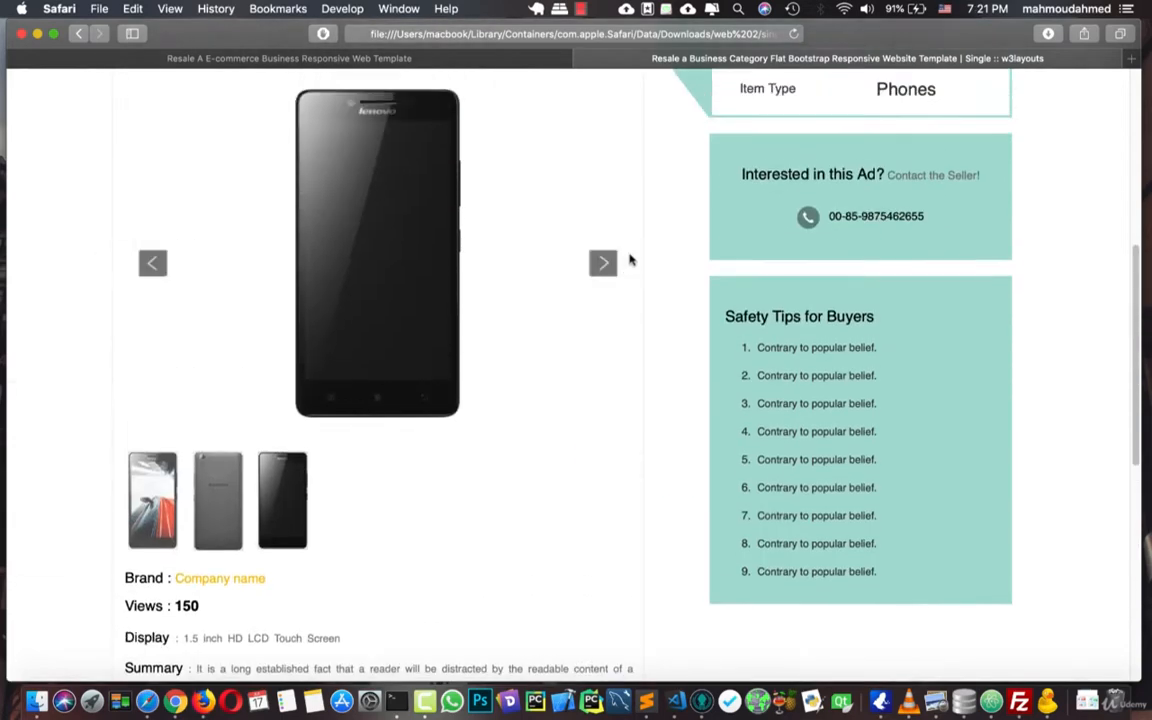
{"action": "left_click", "coordinate": [604, 262]}
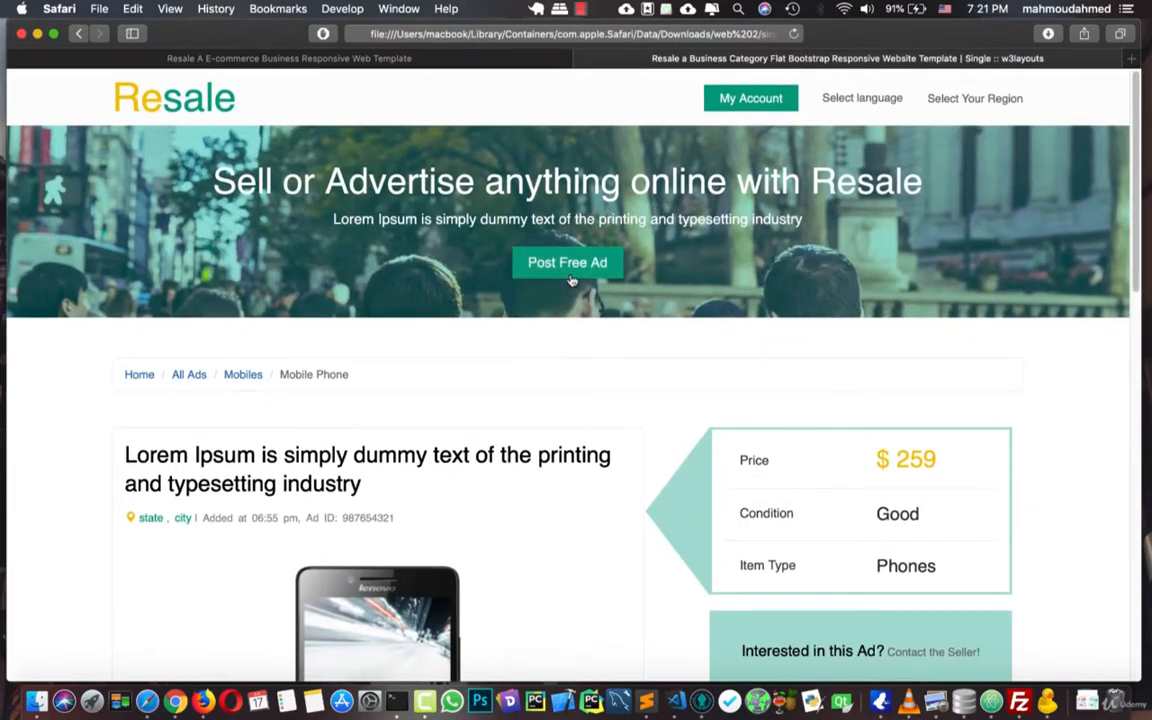
- Go to Post Free Ad and look through the Post an Ad form's category, title and description fields
{"action": "left_click", "coordinate": [568, 262]}
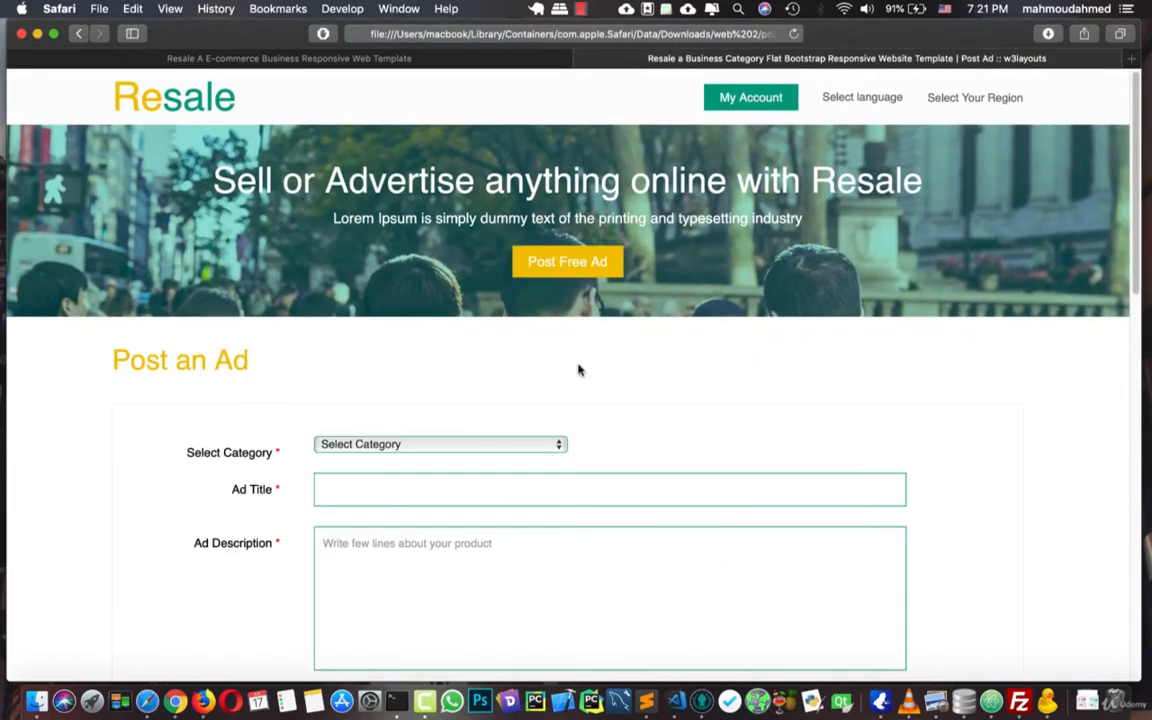
{"action": "scroll", "scroll_direction": "down", "scroll_amount": 3}
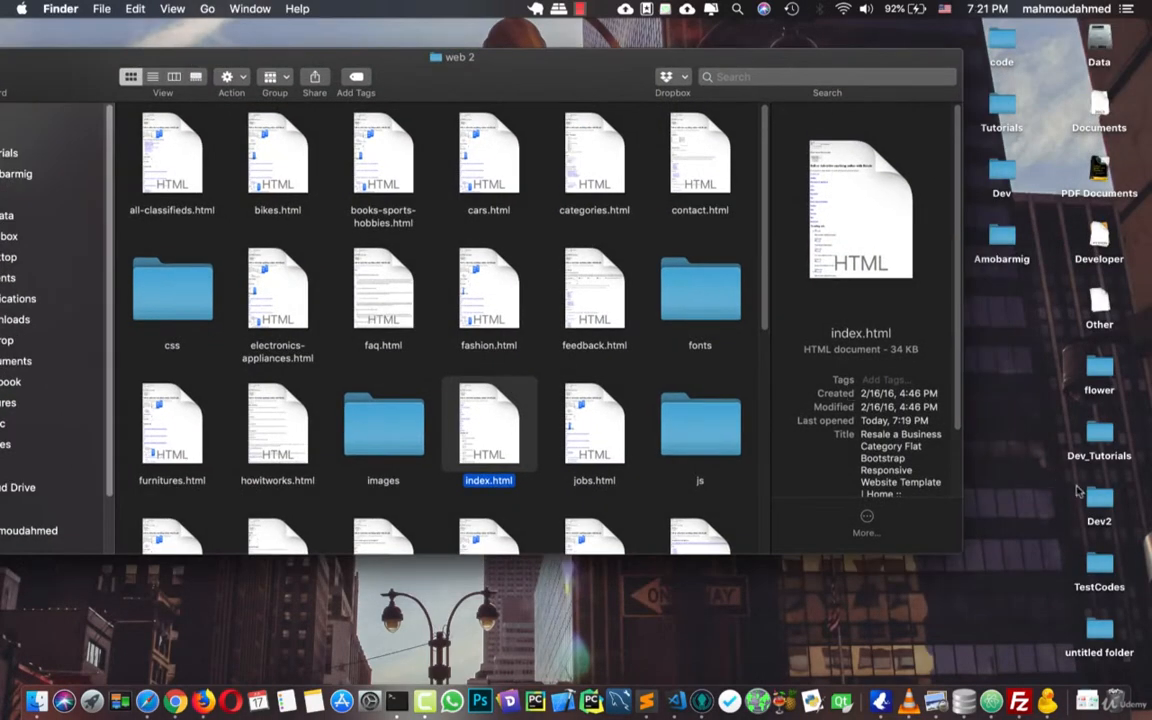
- Open the desktop Dev_Tutorials folder in its own Finder window for the new folder
{"action": "left_click", "coordinate": [1100, 502]}
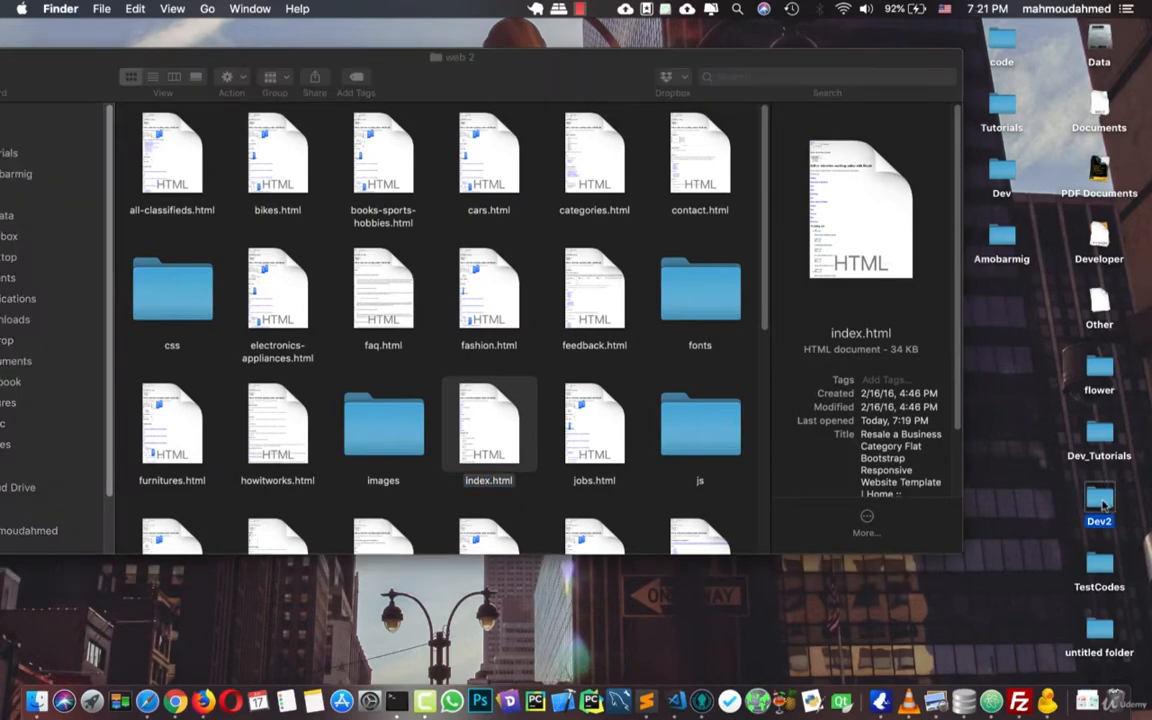
{"action": "double_click", "coordinate": [1100, 504]}
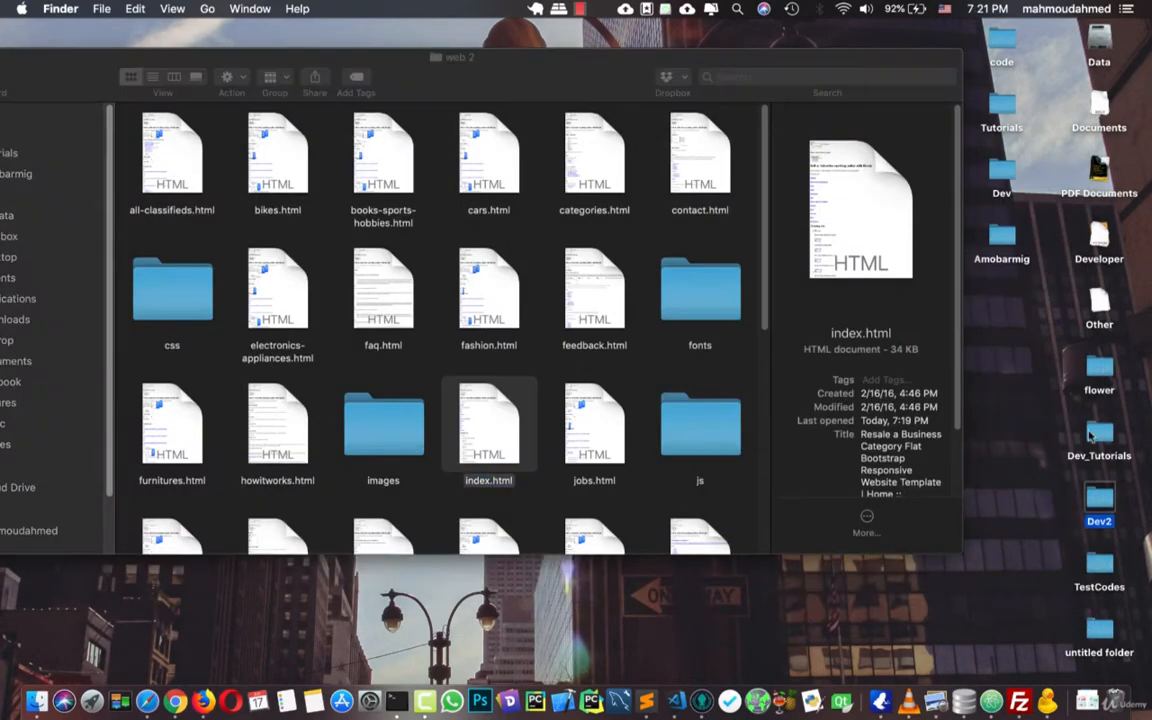
{"action": "double_click", "coordinate": [1100, 440]}
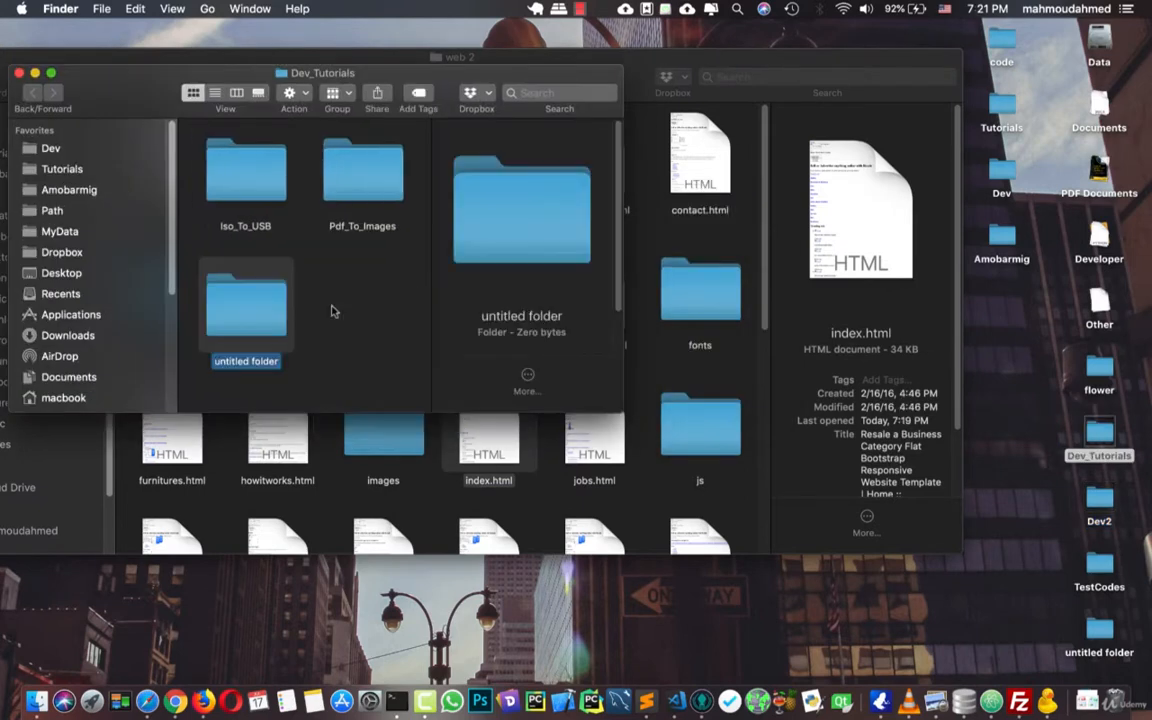
- Name the new Dev_Tutorials folder 'Olx Clone Tem' and bring the web 2 window back to front
{"action": "type", "text": "Olx Clone"}
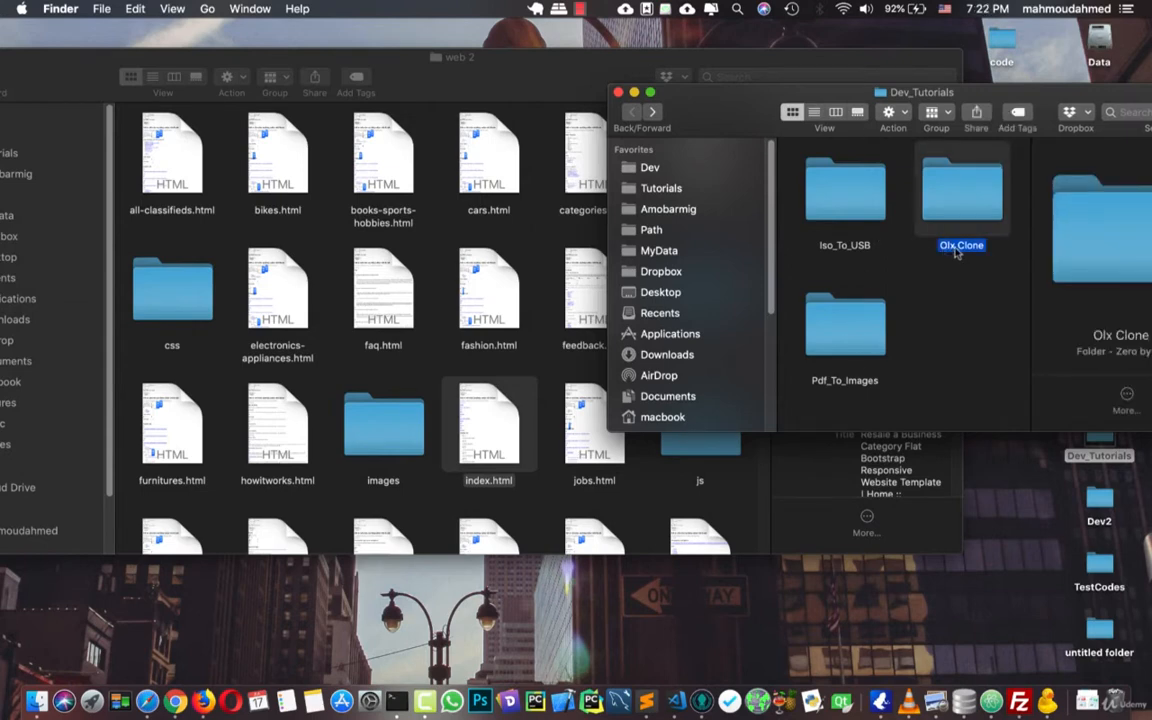
{"action": "left_click", "coordinate": [960, 244]}
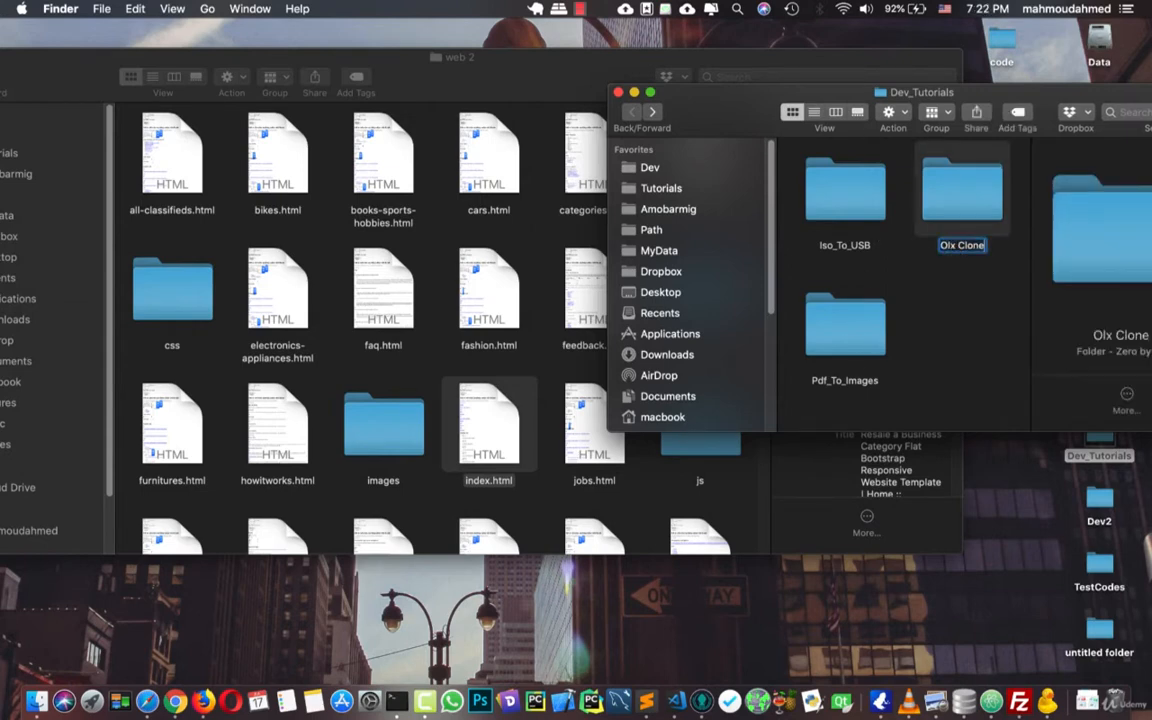
{"action": "type", "text": "Tem"}
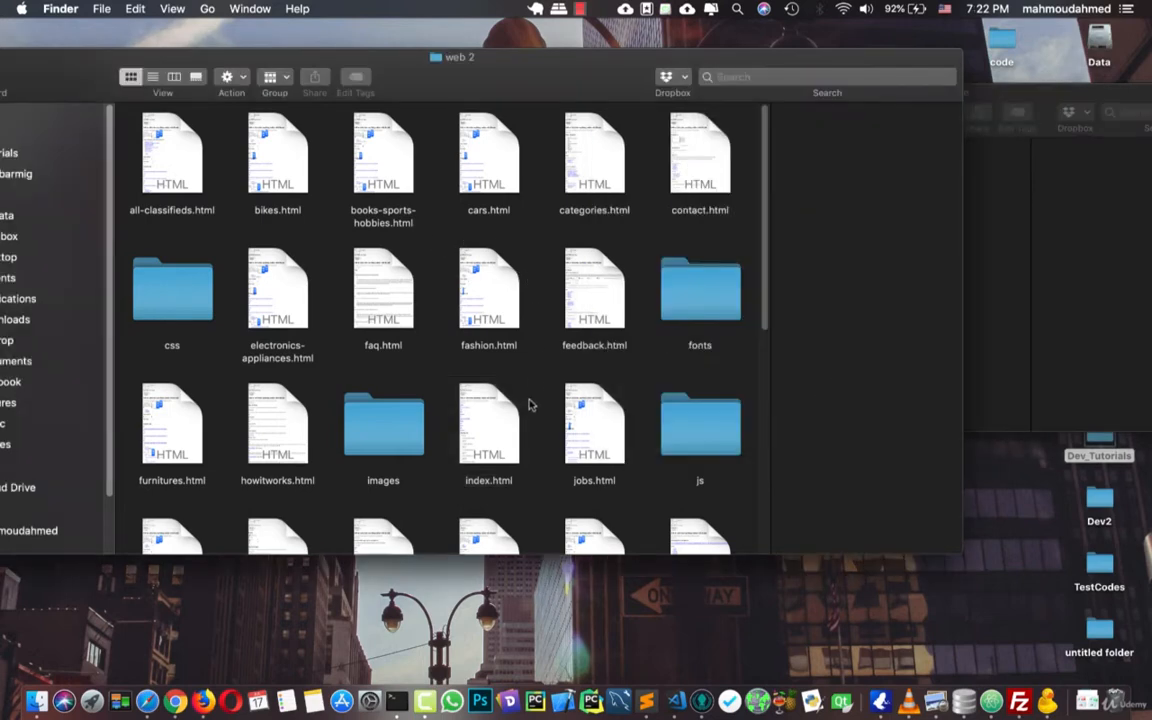
{"action": "left_click", "coordinate": [488, 424]}
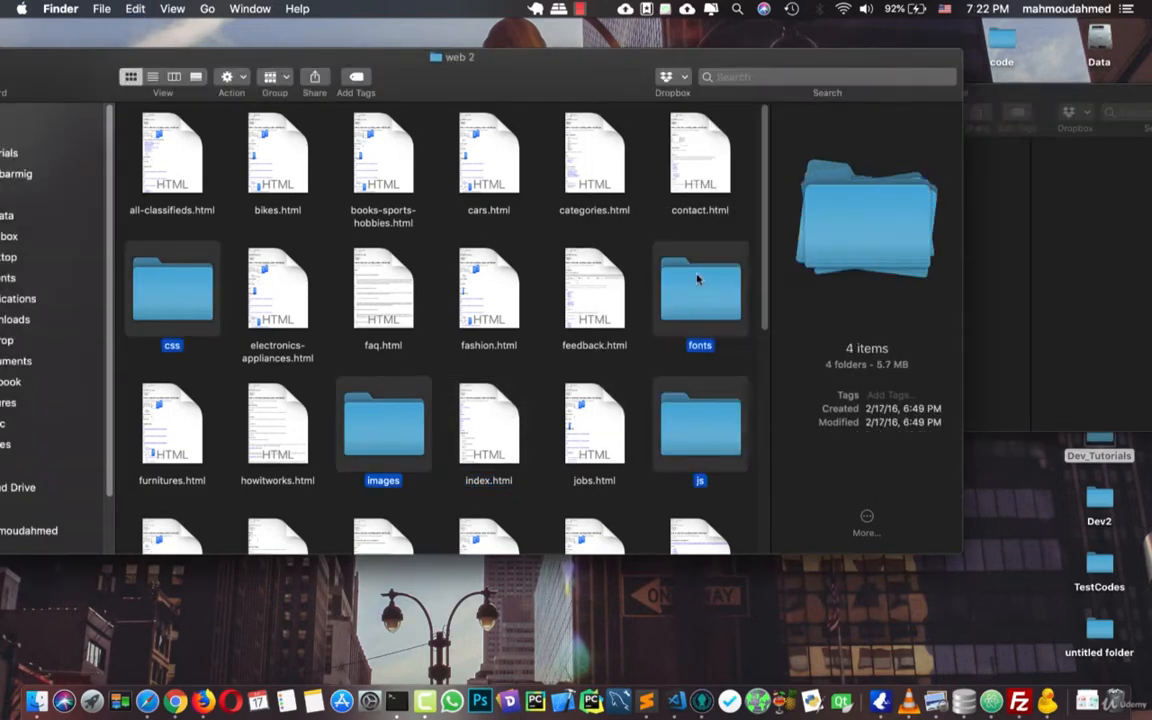
- Review web 2's full file list, down to the uploads folder and upload.php, and back up
{"action": "scroll", "scroll_direction": "down", "scroll_amount": 3}
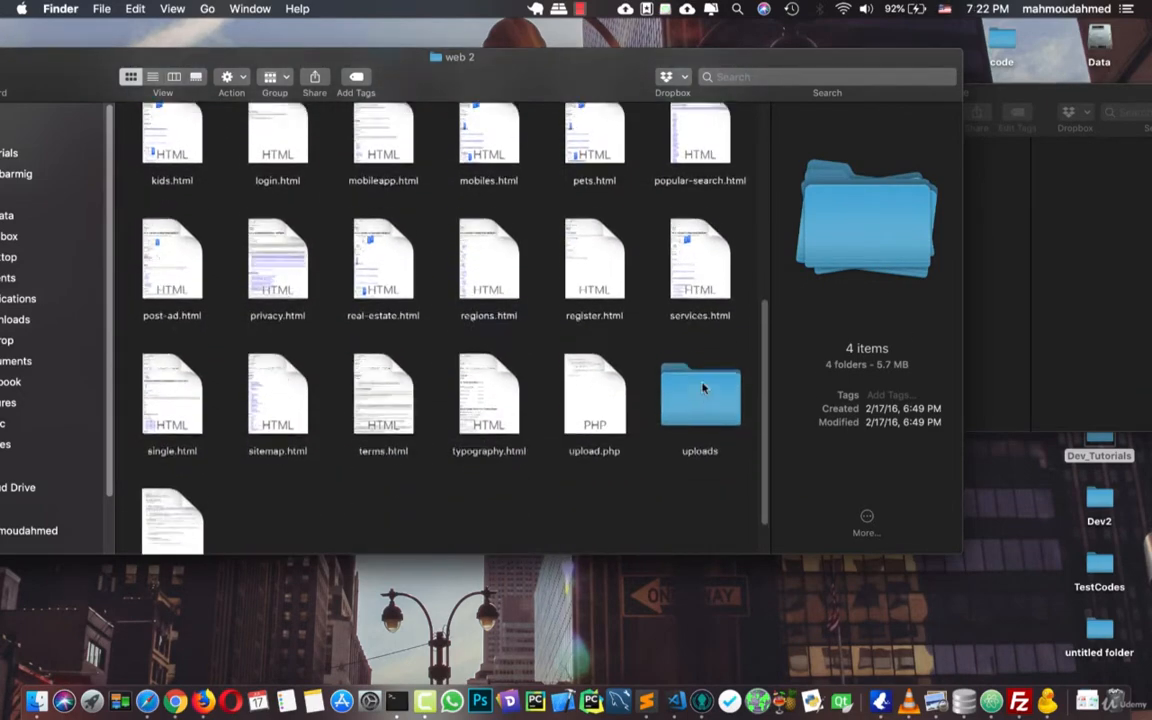
{"action": "scroll", "scroll_direction": "up", "scroll_amount": 3}
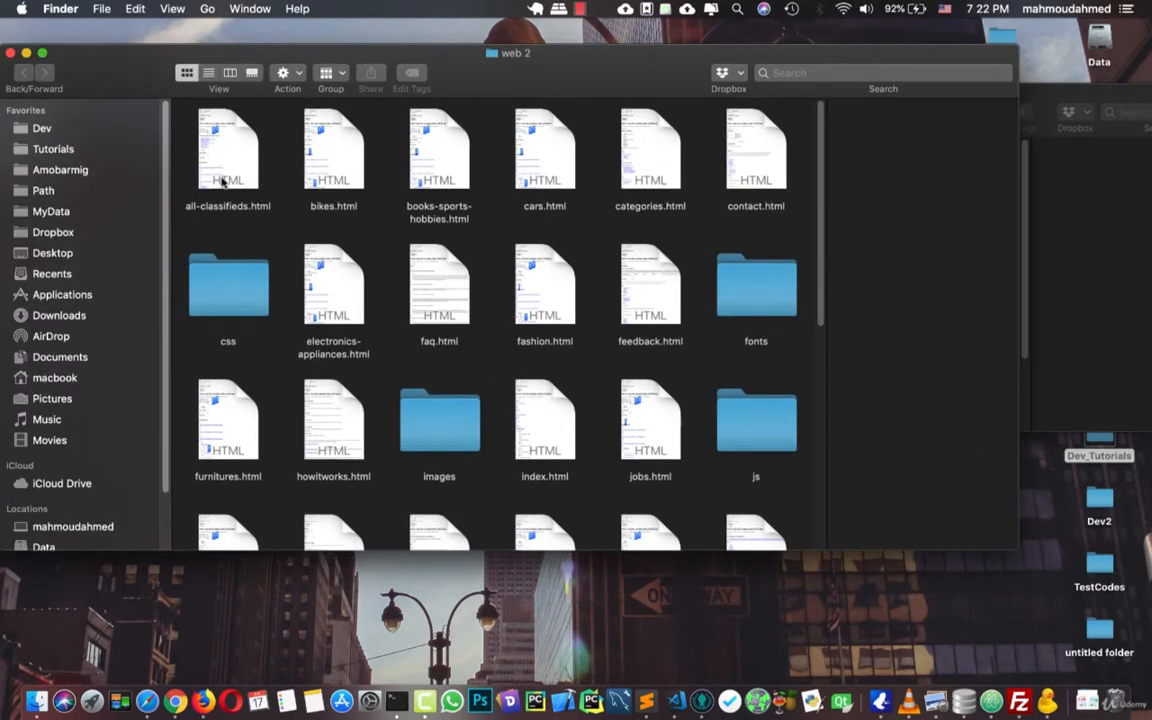
- Preview all-classifieds.html and the Bikes, Books, Cars and Categories pages in Safari tabs
{"action": "double_click", "coordinate": [228, 148]}
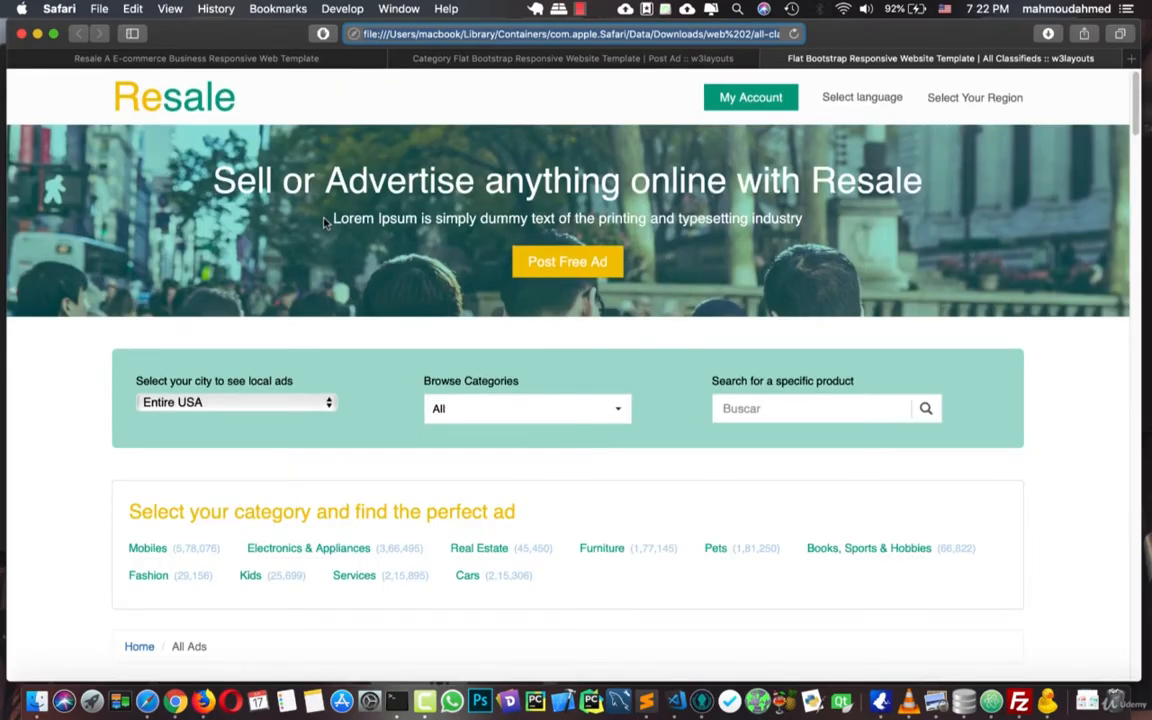
{"action": "scroll", "scroll_direction": "down", "scroll_amount": 3}
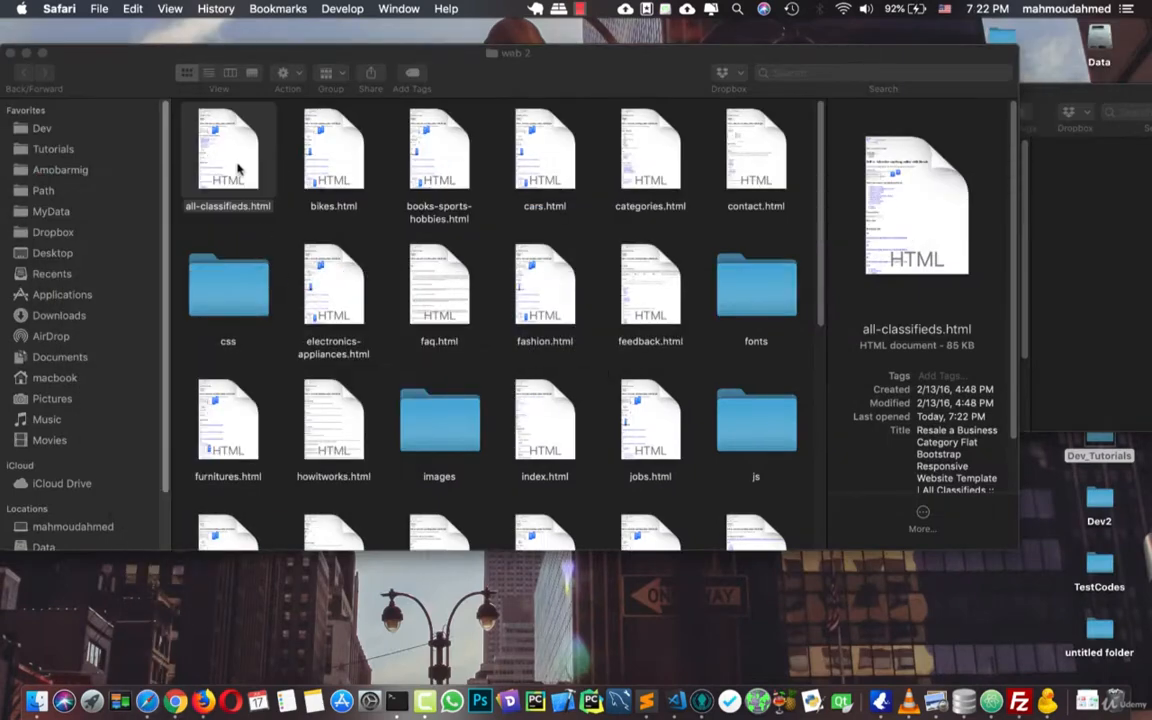
{"action": "mouse_move", "coordinate": [918, 396]}
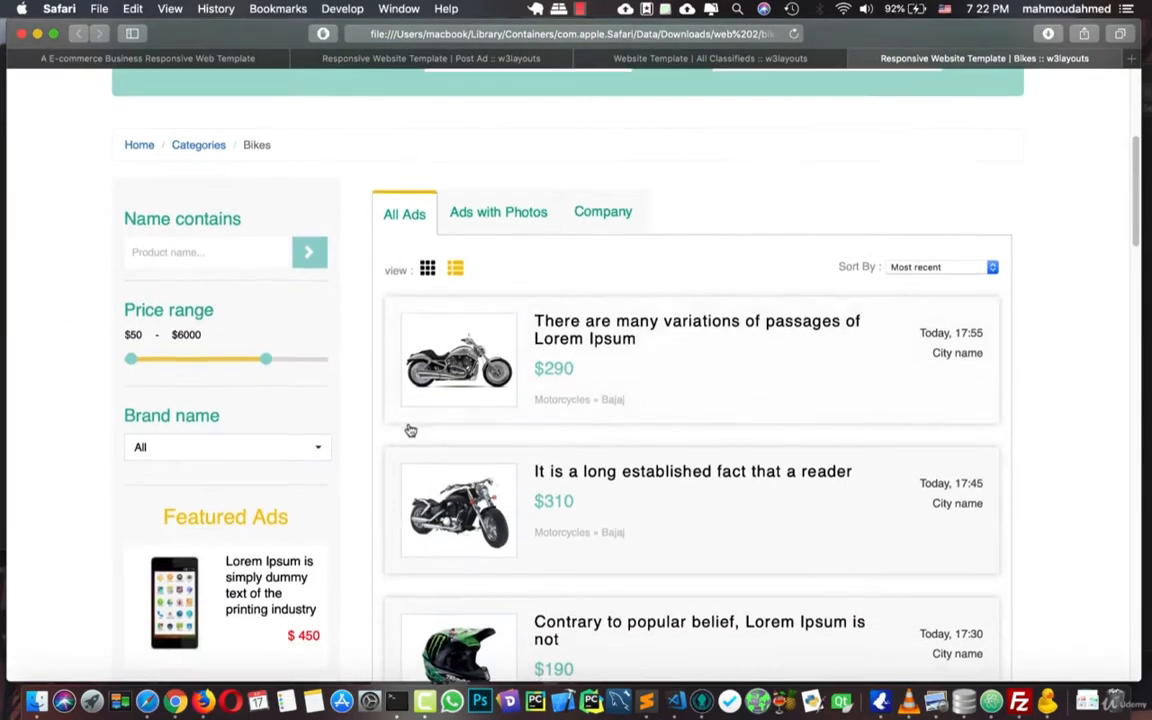
{"action": "scroll", "scroll_direction": "down", "scroll_amount": 3}
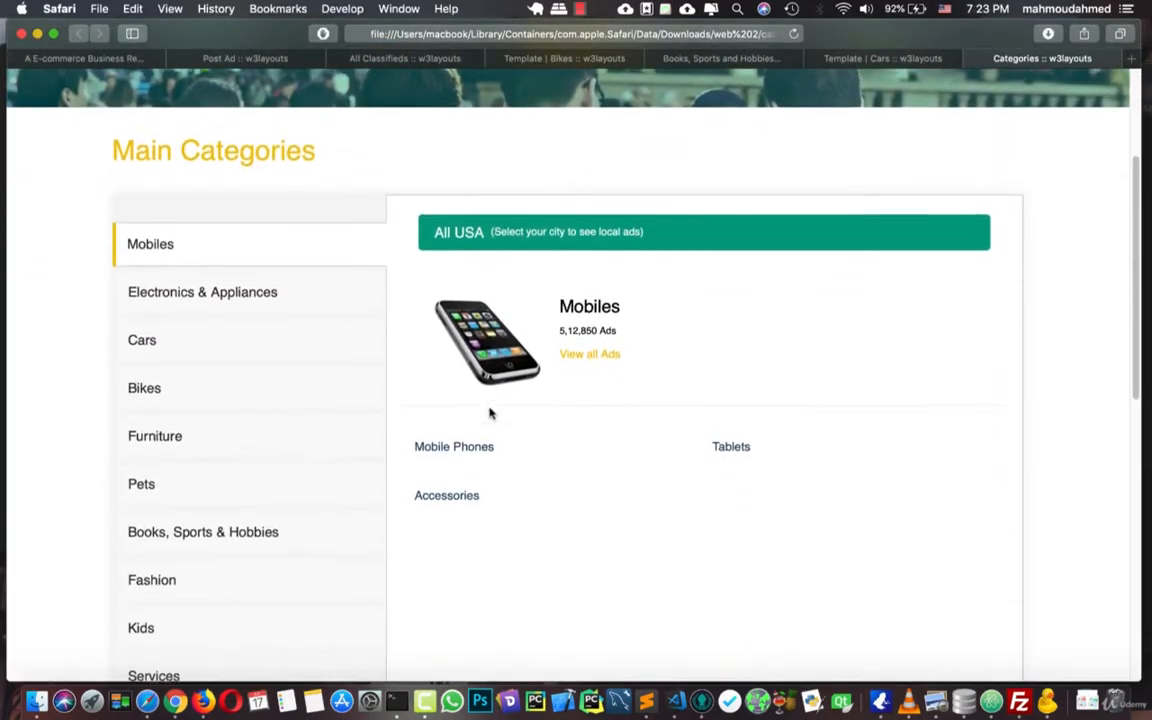
{"action": "scroll", "scroll_direction": "down", "scroll_amount": 3}
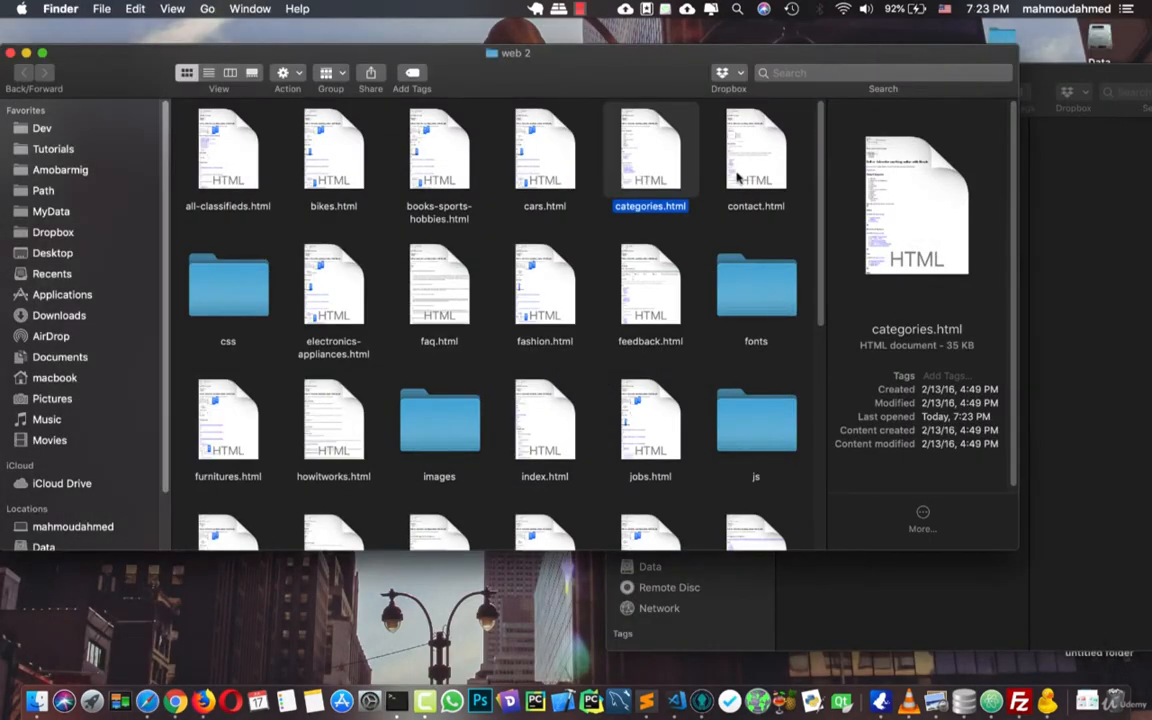
- Preview the Electronics & Appliances page in Safari and scroll through it
{"action": "left_click", "coordinate": [756, 150]}
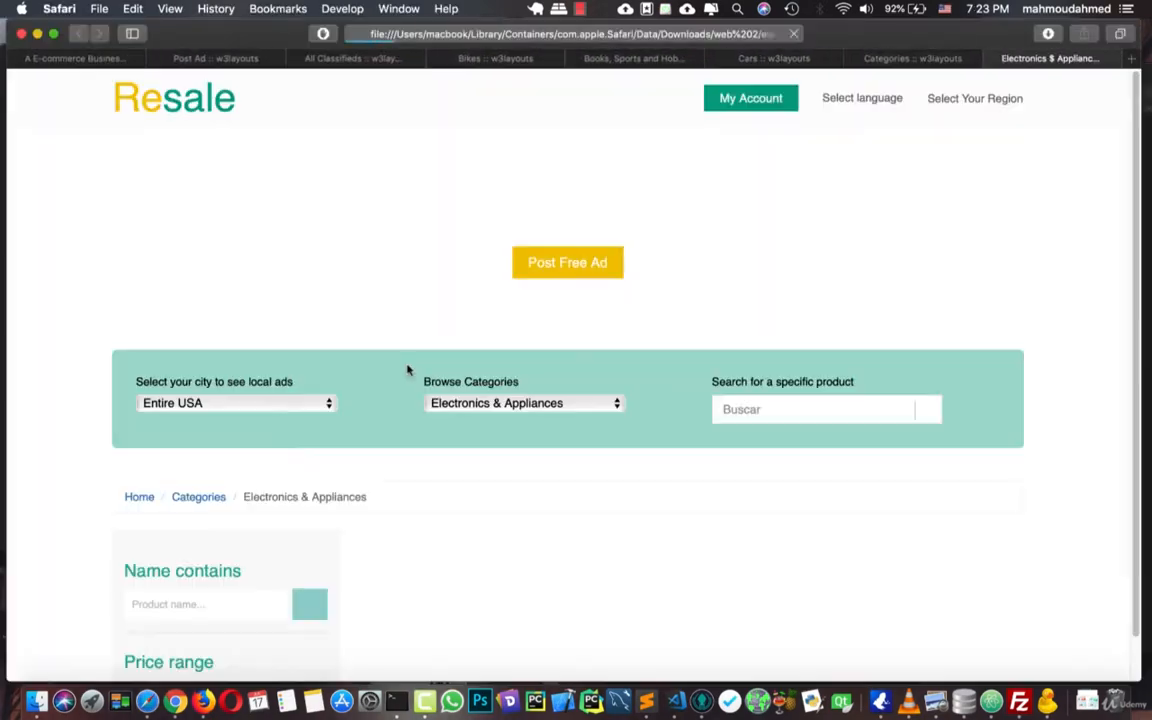
{"action": "scroll", "scroll_direction": "down", "scroll_amount": 3}
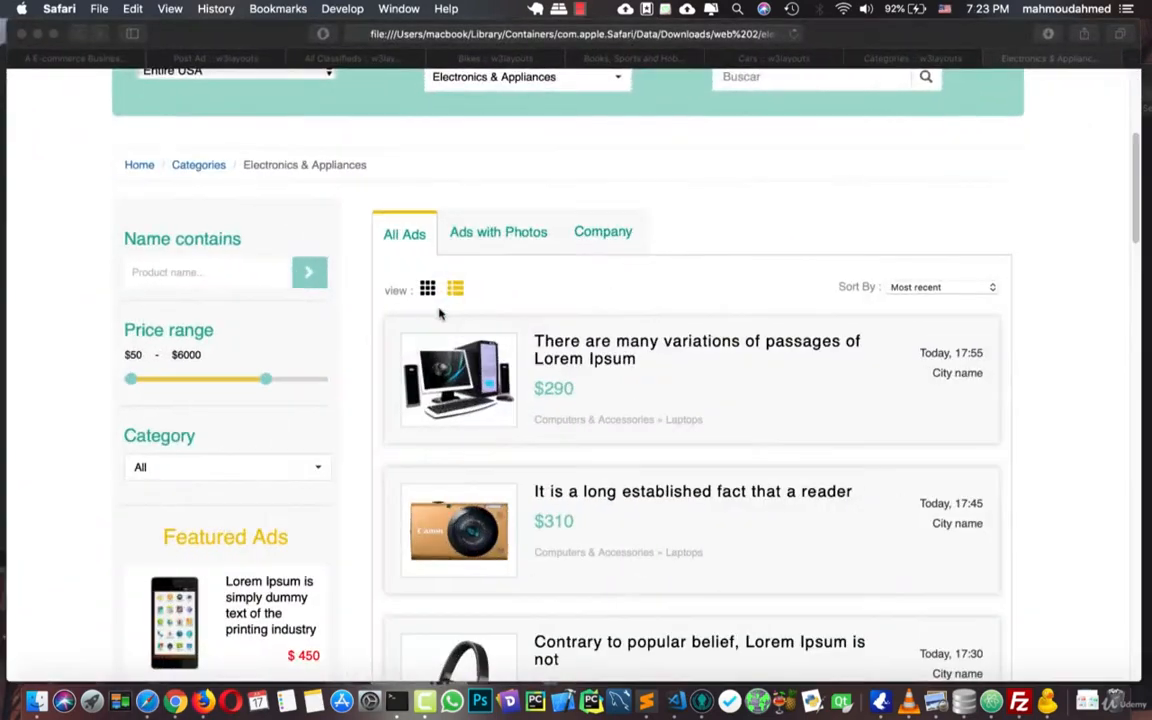
{"action": "left_click", "coordinate": [1060, 56]}
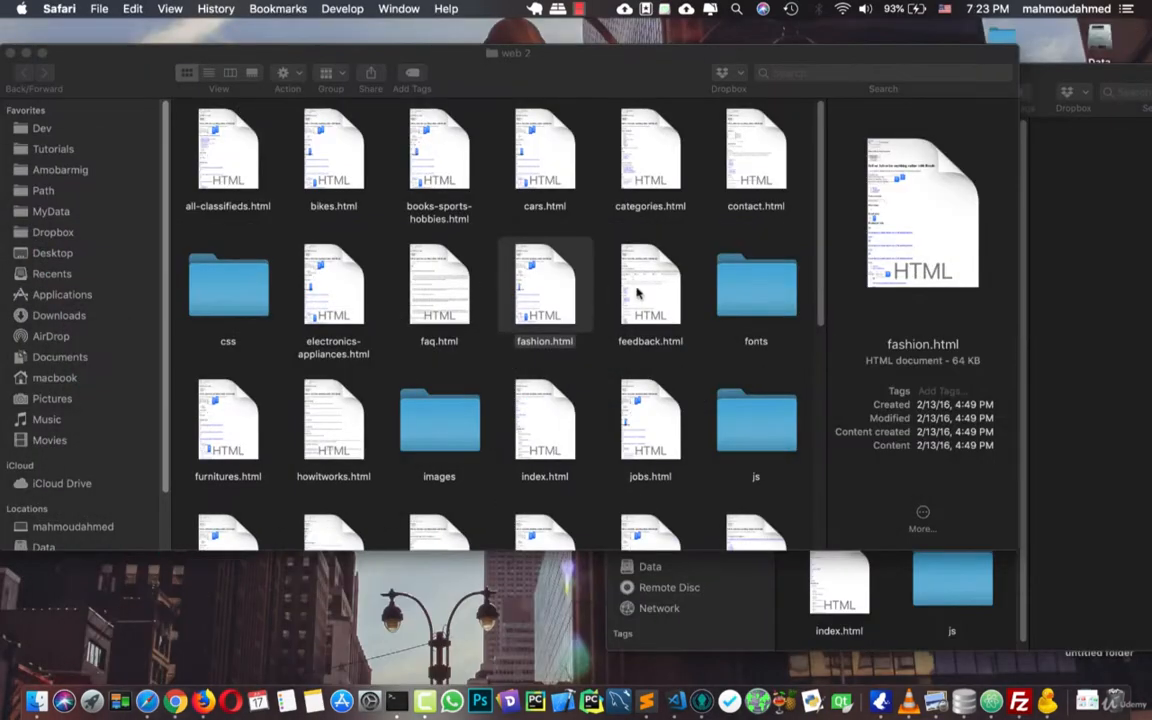
- Preview feedback.html in Safari and decline replacing the existing categories.html copy
{"action": "double_click", "coordinate": [650, 284]}
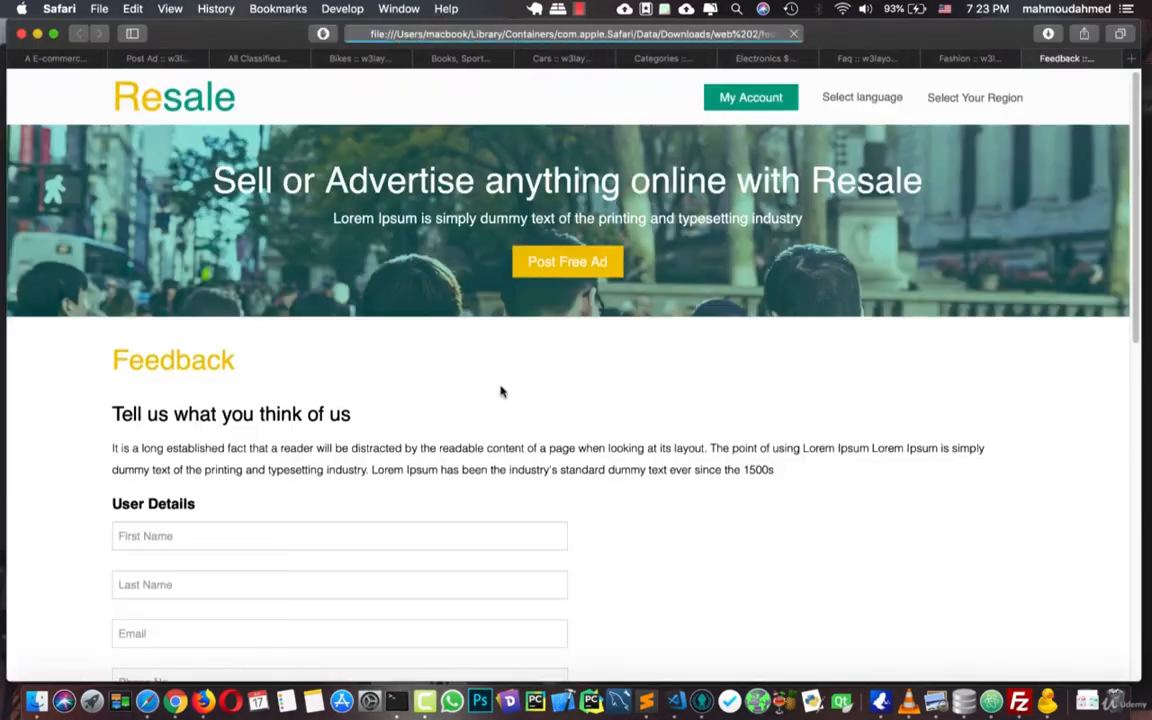
{"action": "scroll", "scroll_direction": "down", "scroll_amount": 3}
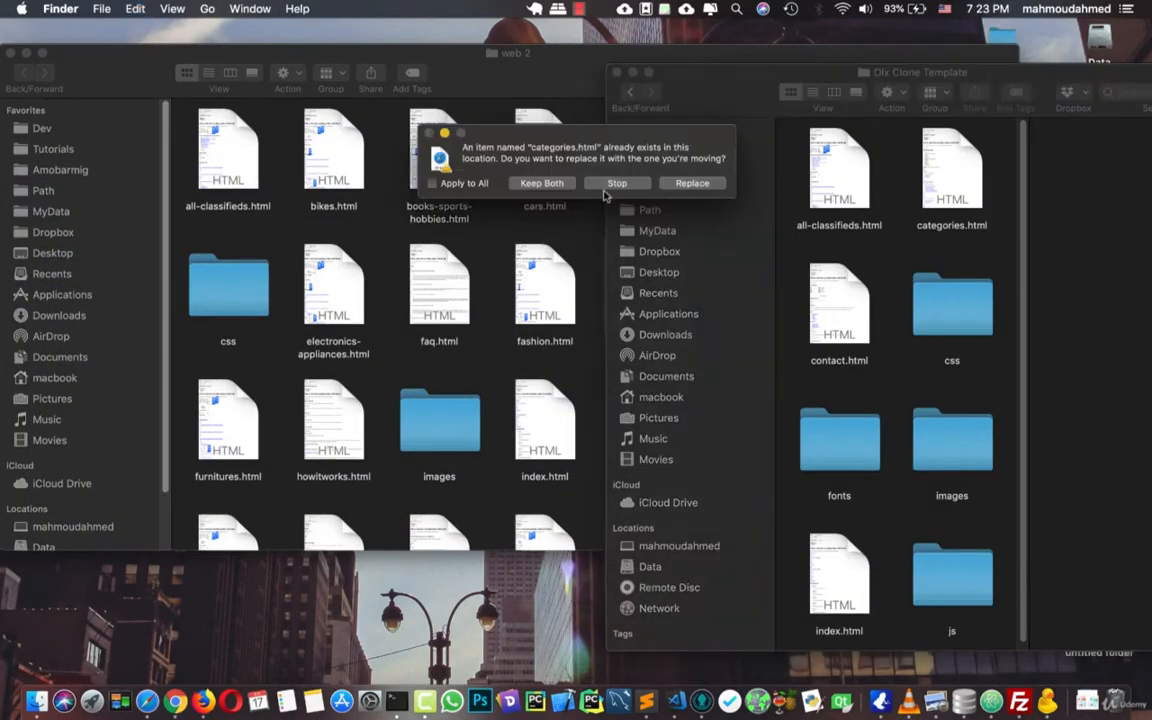
{"action": "left_click", "coordinate": [616, 182]}
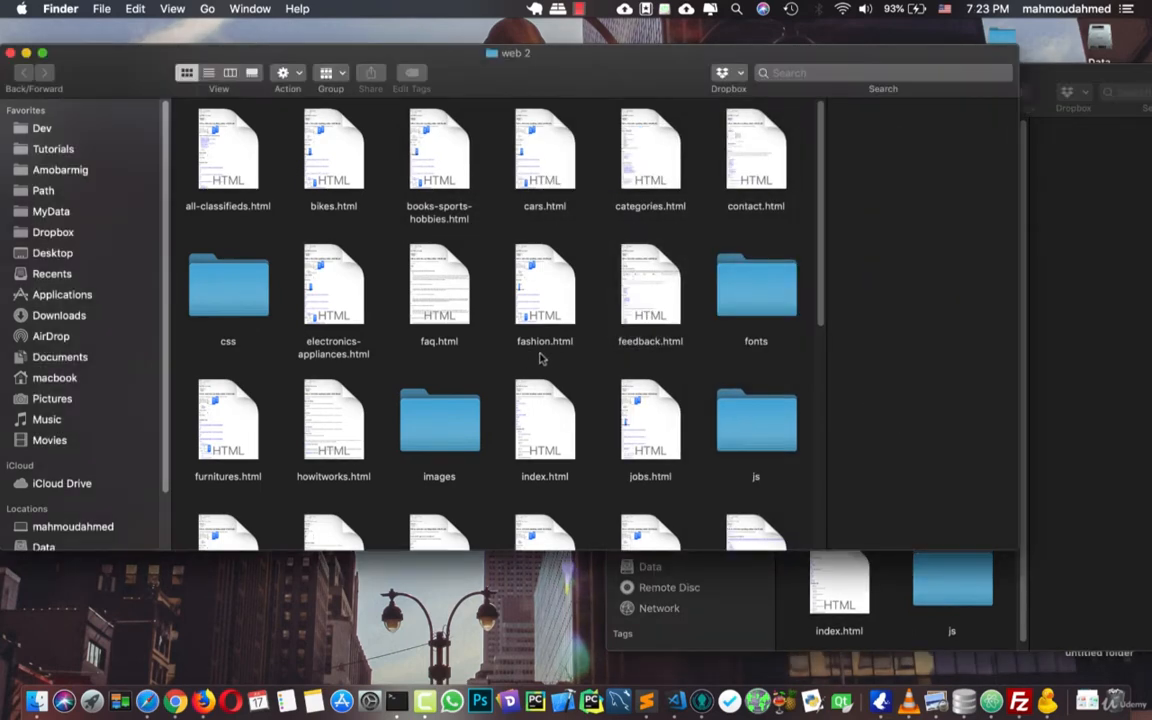
- Preview howitworks.html in Safari and scroll through the How It Works page
{"action": "left_click", "coordinate": [650, 284]}
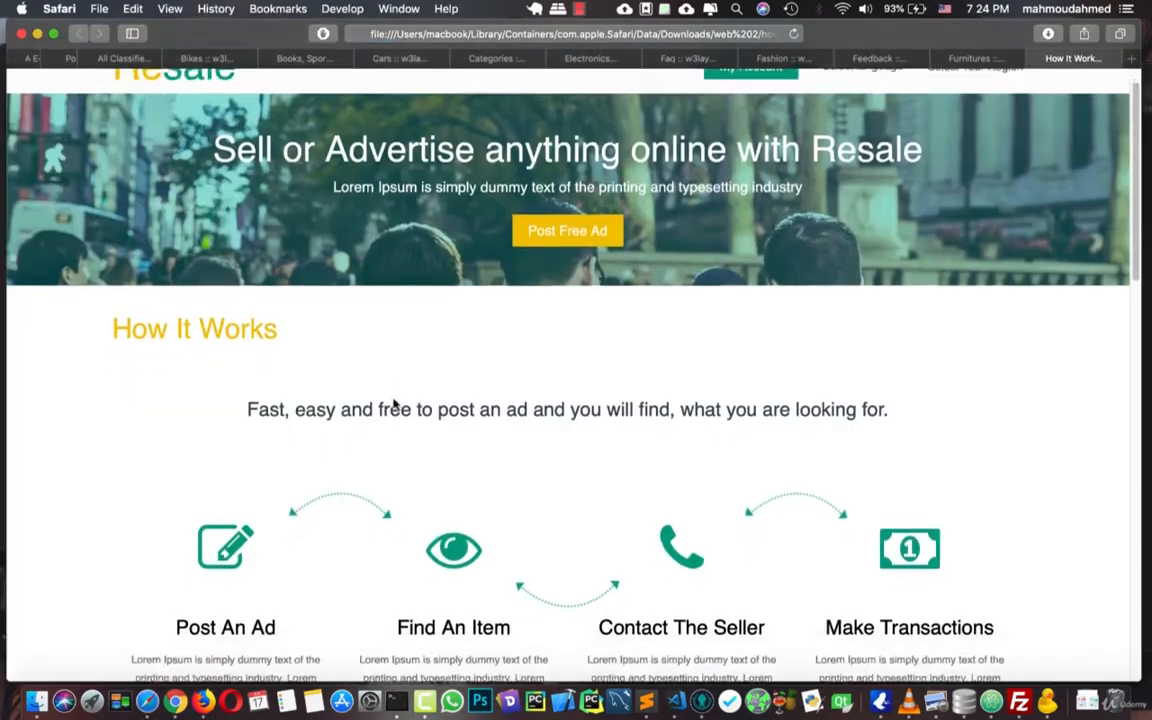
{"action": "scroll", "scroll_direction": "down", "scroll_amount": 3}
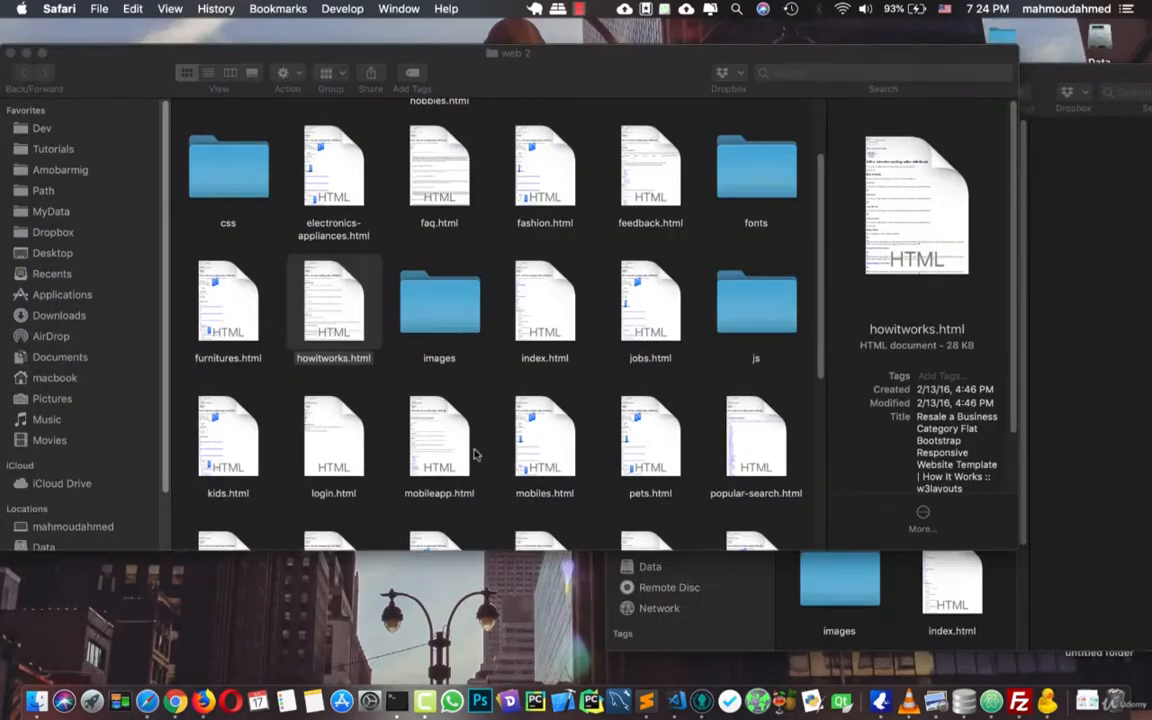
{"action": "scroll", "scroll_direction": "down", "scroll_amount": 3}
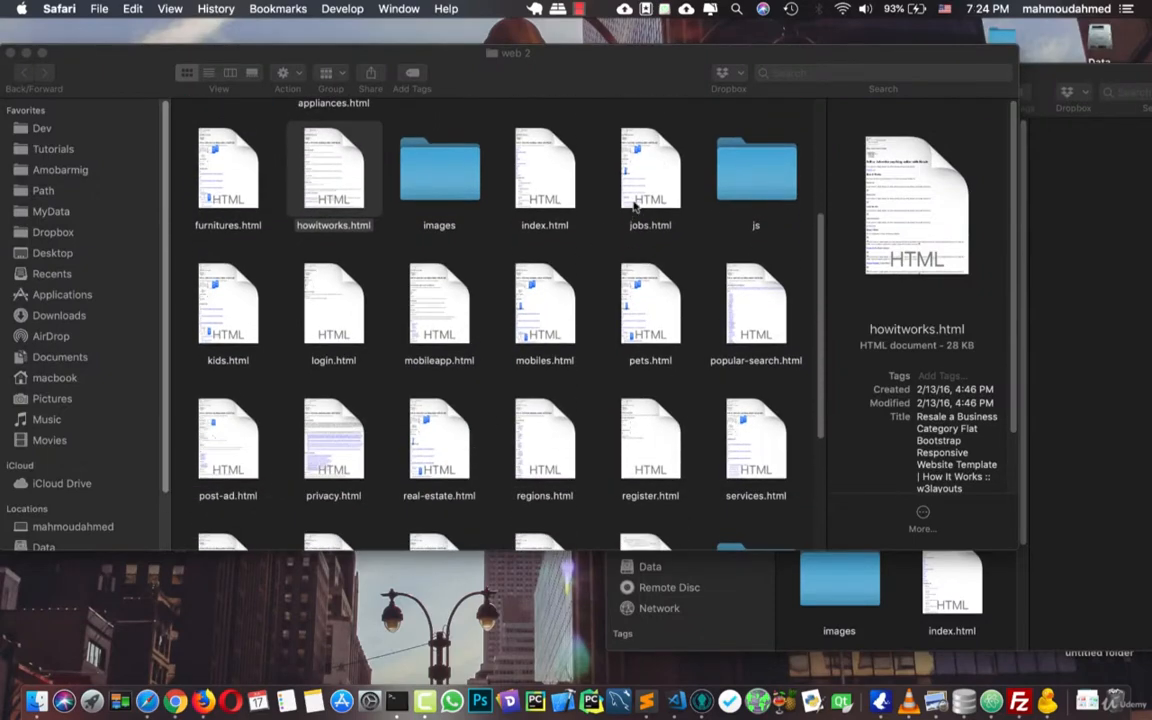
- Preview jobs.html in Safari, then select login.html and popular-search.html in Finder
{"action": "double_click", "coordinate": [650, 176]}
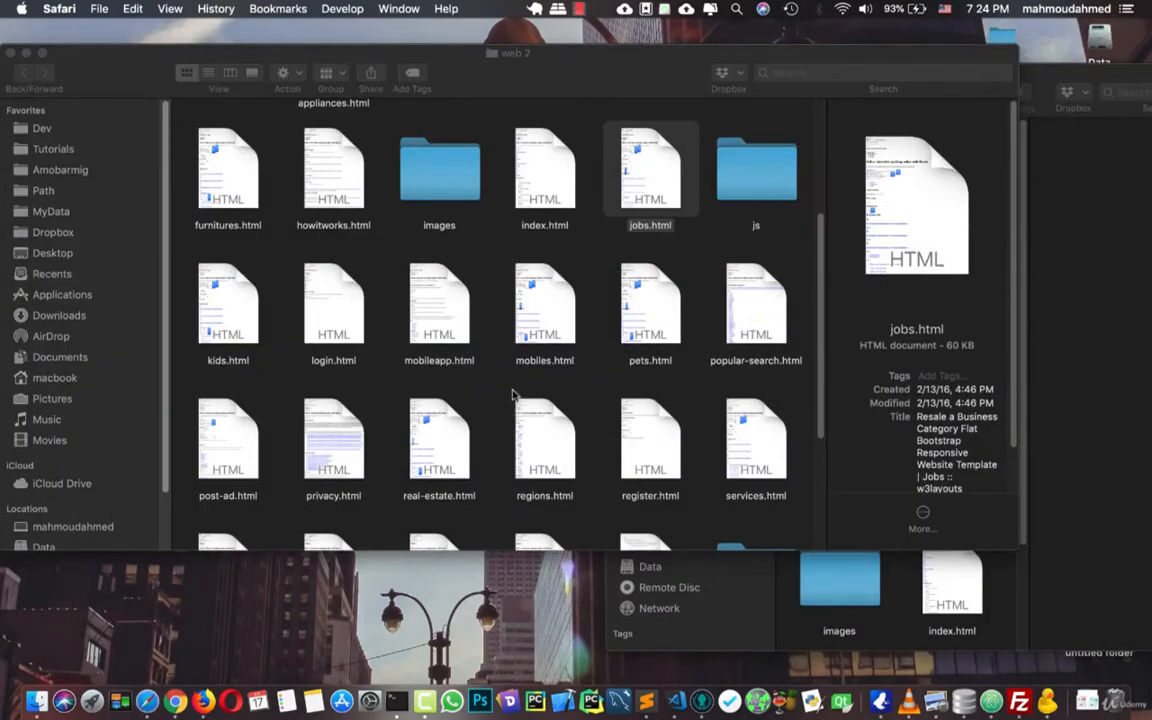
{"action": "scroll", "scroll_direction": "down", "scroll_amount": 3}
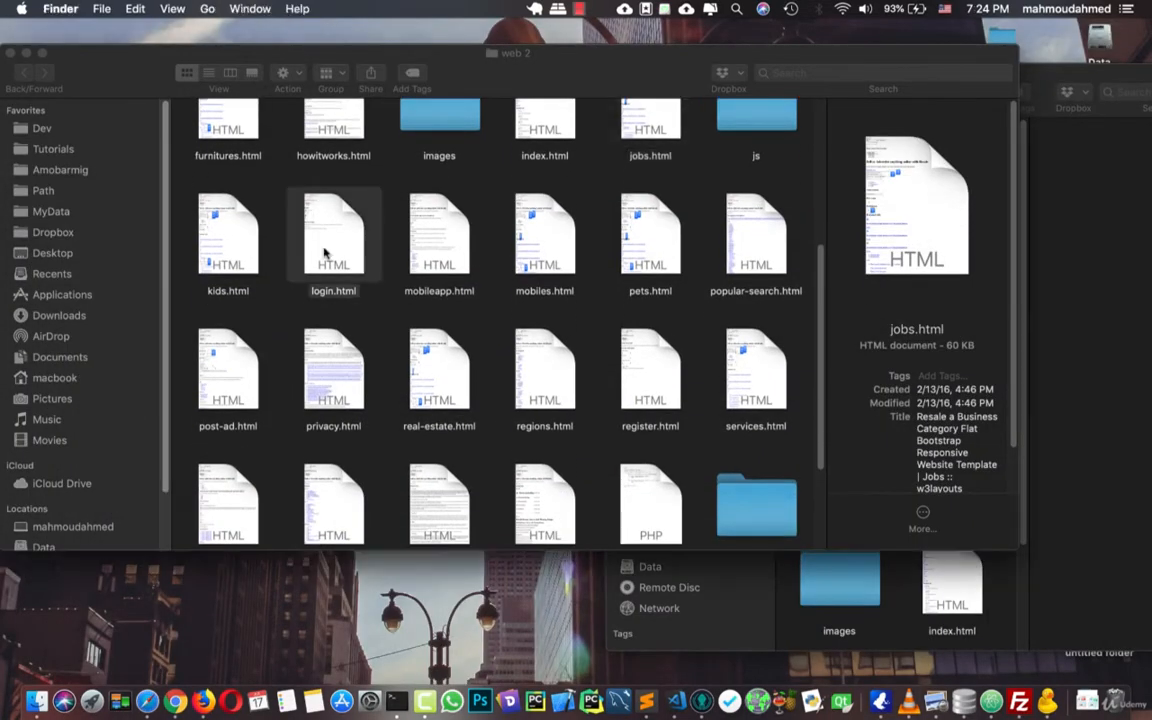
{"action": "left_click", "coordinate": [332, 240]}
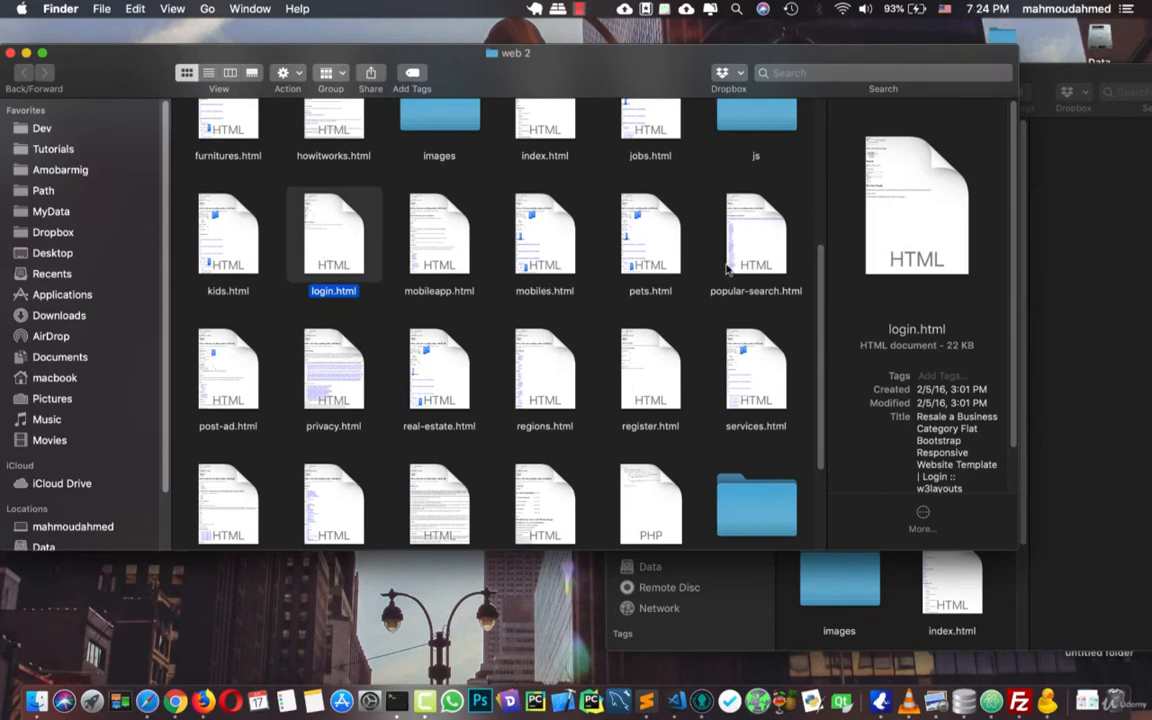
{"action": "mouse_move", "coordinate": [548, 432]}
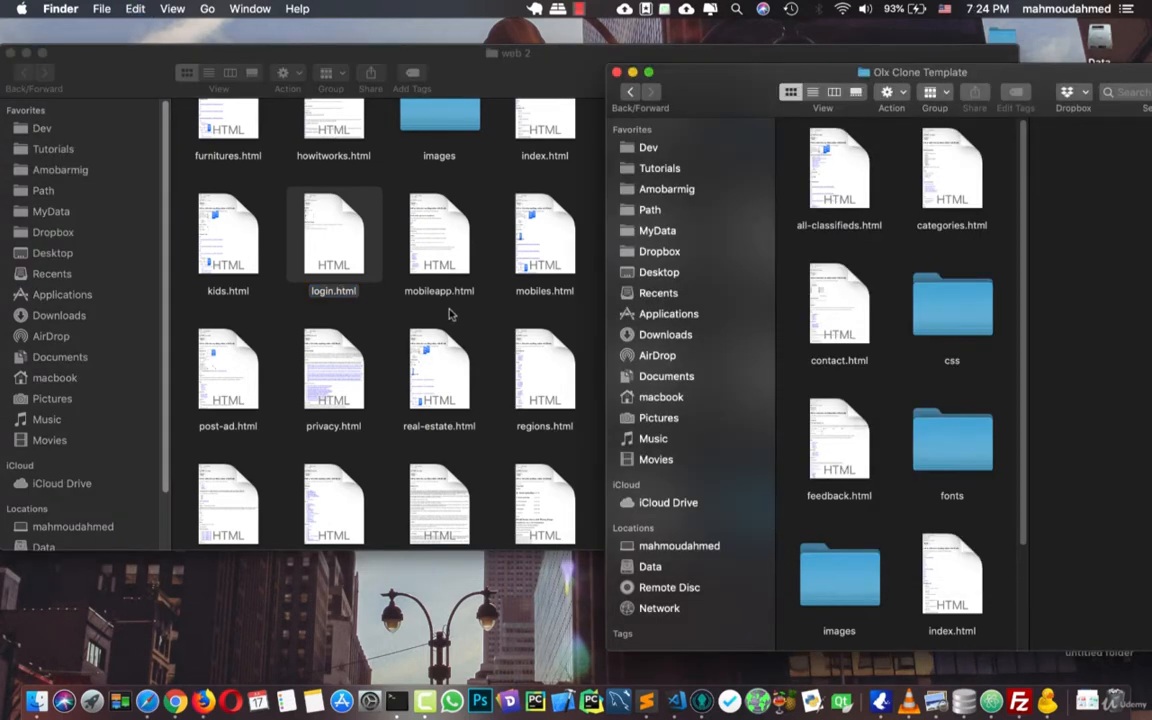
{"action": "left_click", "coordinate": [756, 236]}
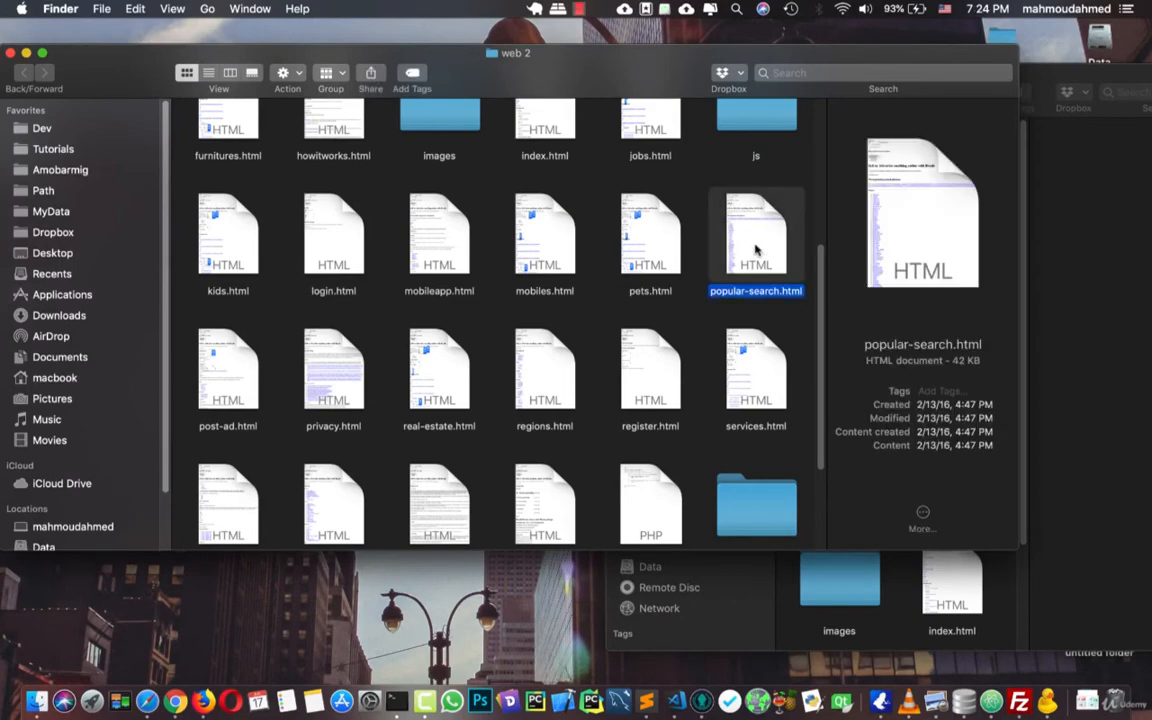
- Preview popular-search.html and privacy.html in Safari tabs
{"action": "double_click", "coordinate": [756, 230]}
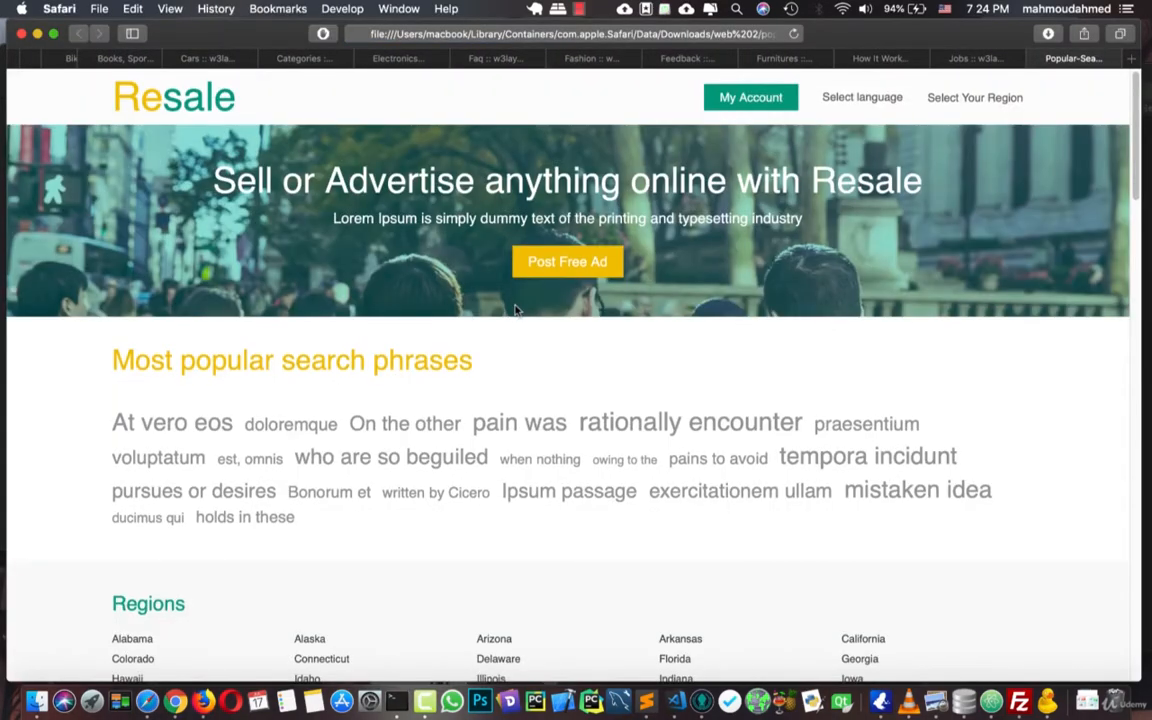
{"action": "scroll", "scroll_direction": "down", "scroll_amount": 3}
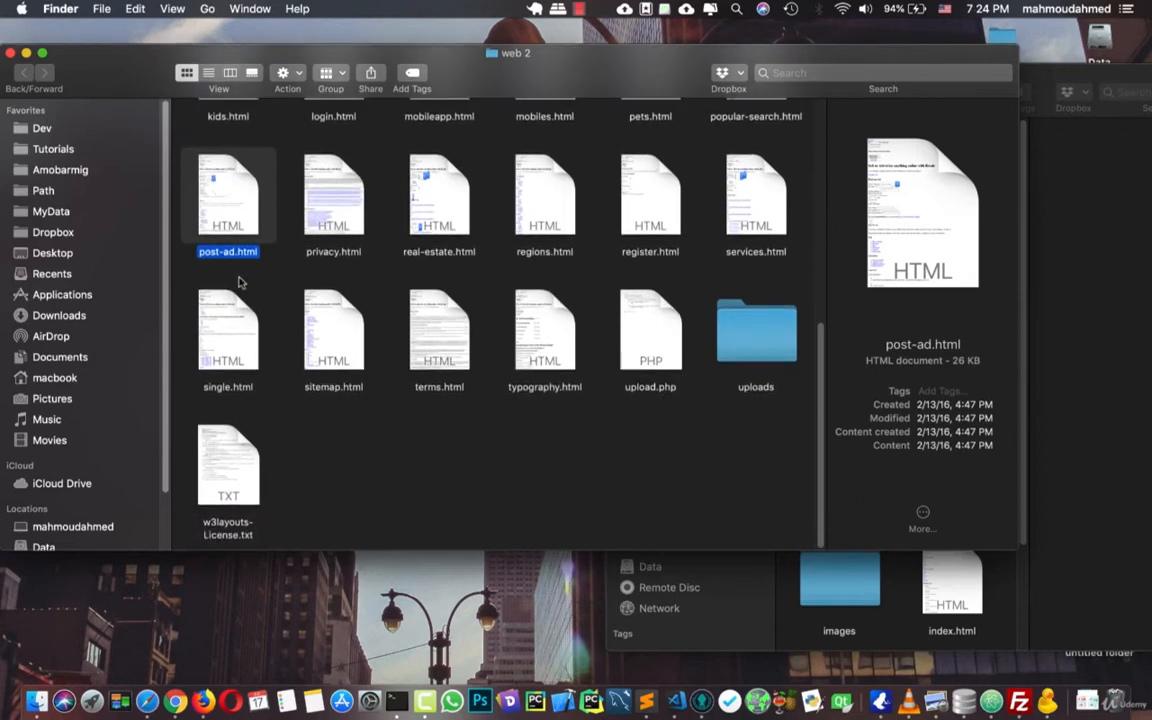
{"action": "left_click", "coordinate": [650, 196]}
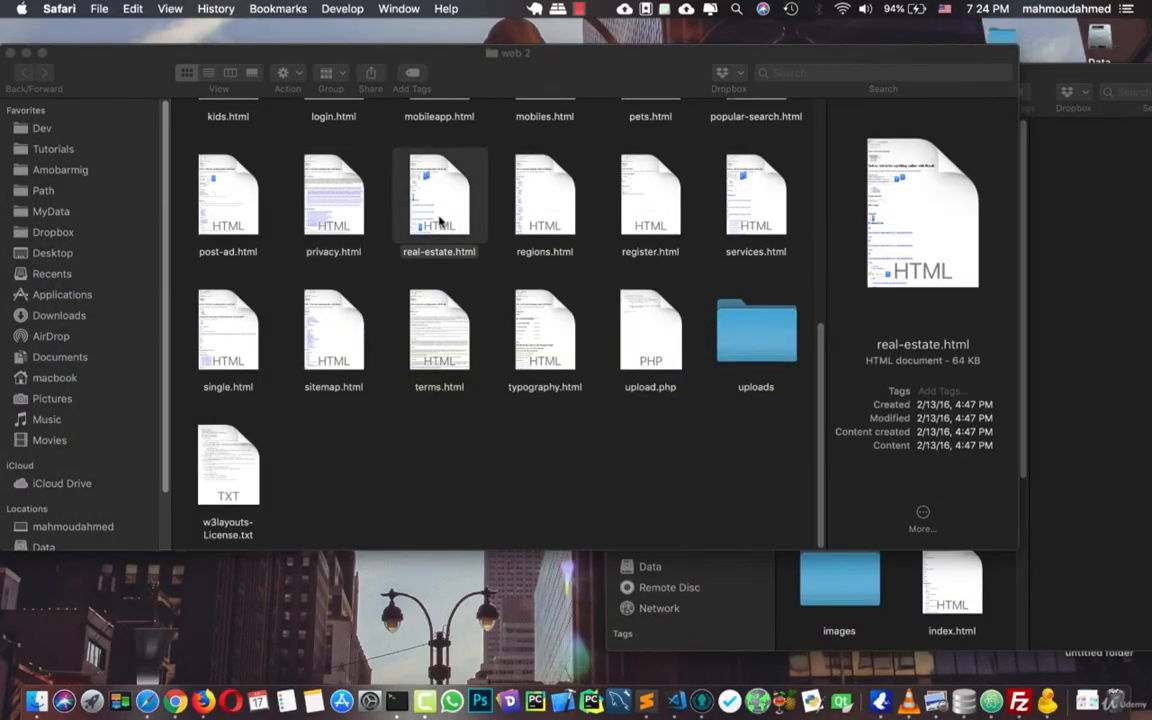
- Preview real-estate.html in Safari and scroll through the Real Estate page
{"action": "double_click", "coordinate": [438, 196]}
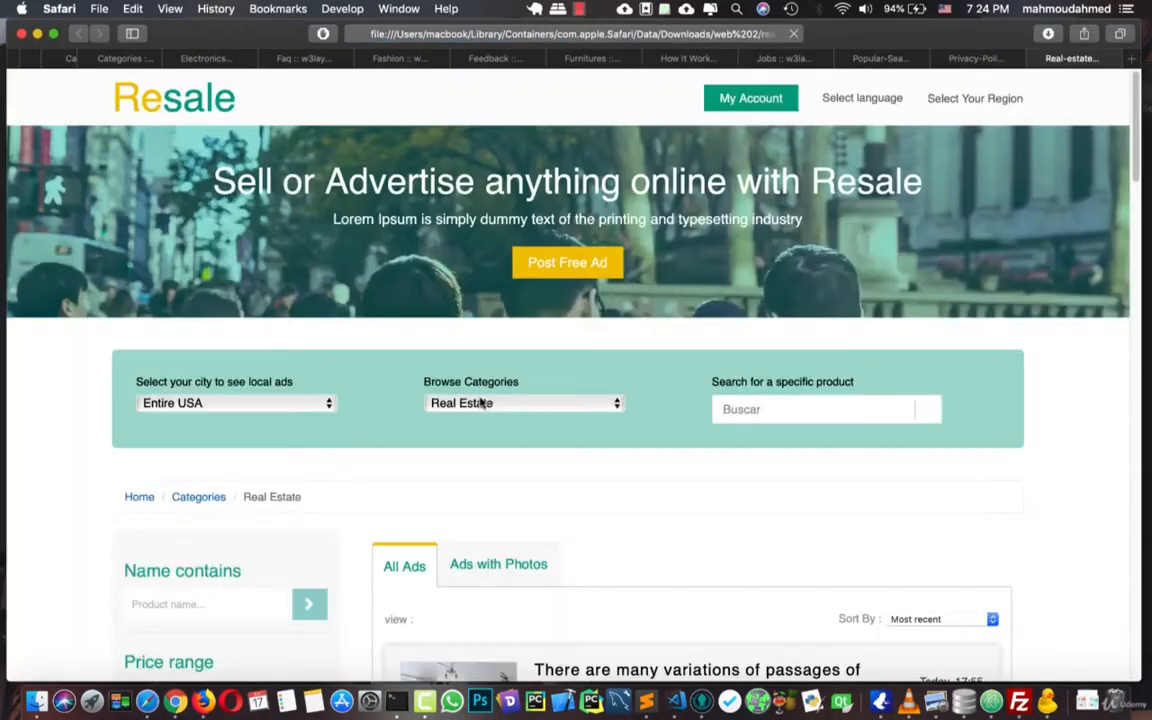
{"action": "scroll", "scroll_direction": "down", "scroll_amount": 3}
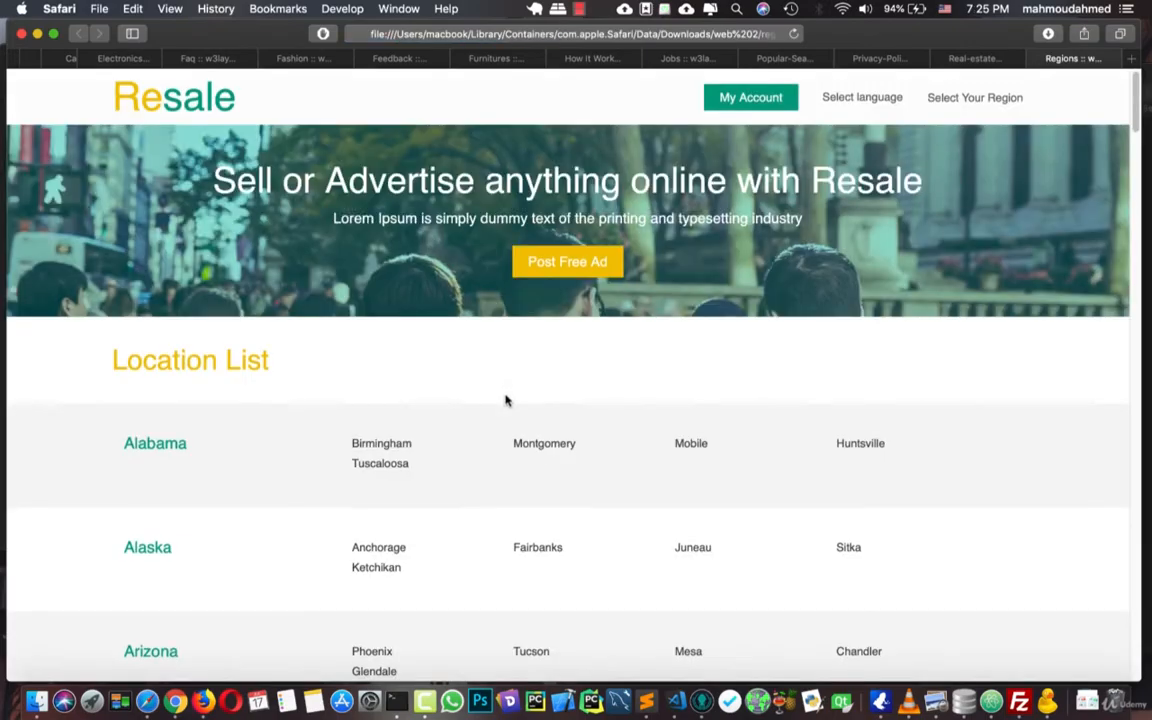
{"action": "scroll", "scroll_direction": "down", "scroll_amount": 3}
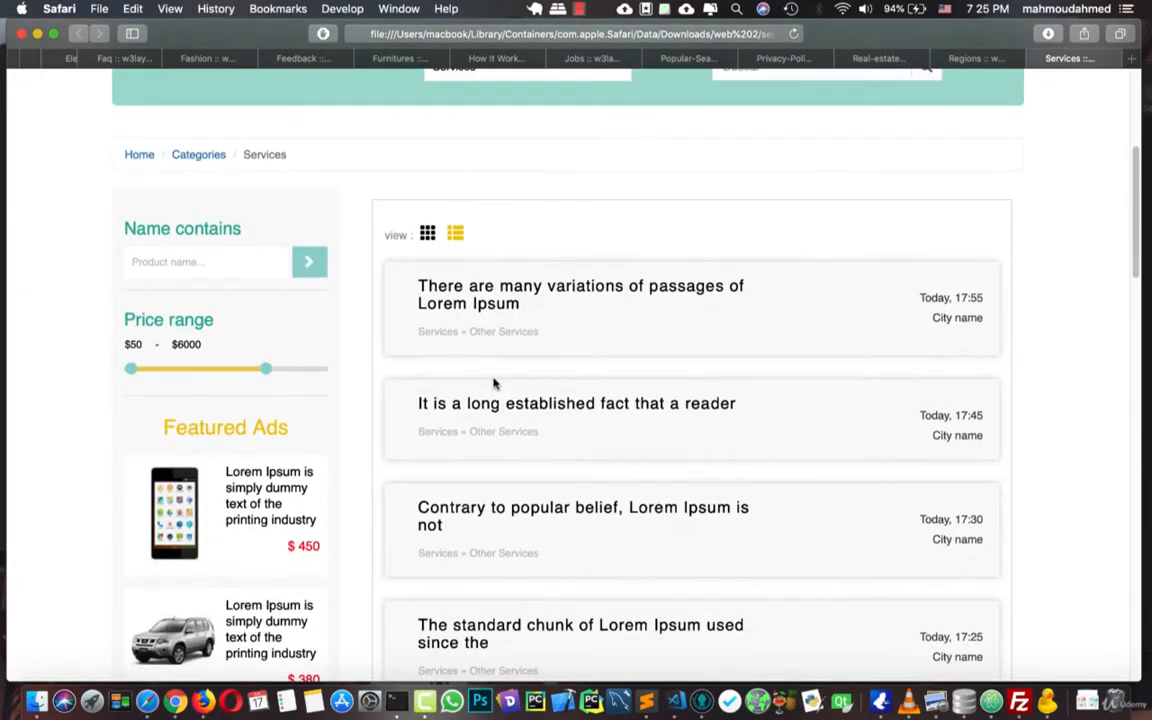
{"action": "scroll", "scroll_direction": "down", "scroll_amount": 3}
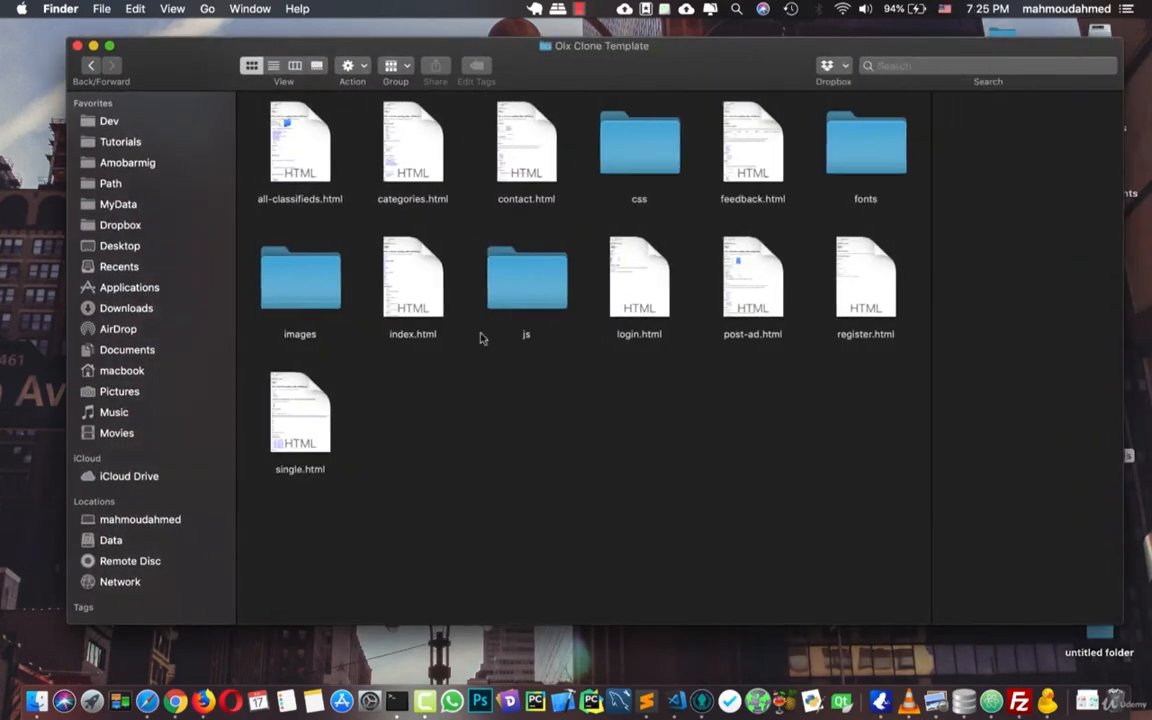
{"action": "mouse_move", "coordinate": [322, 184]}
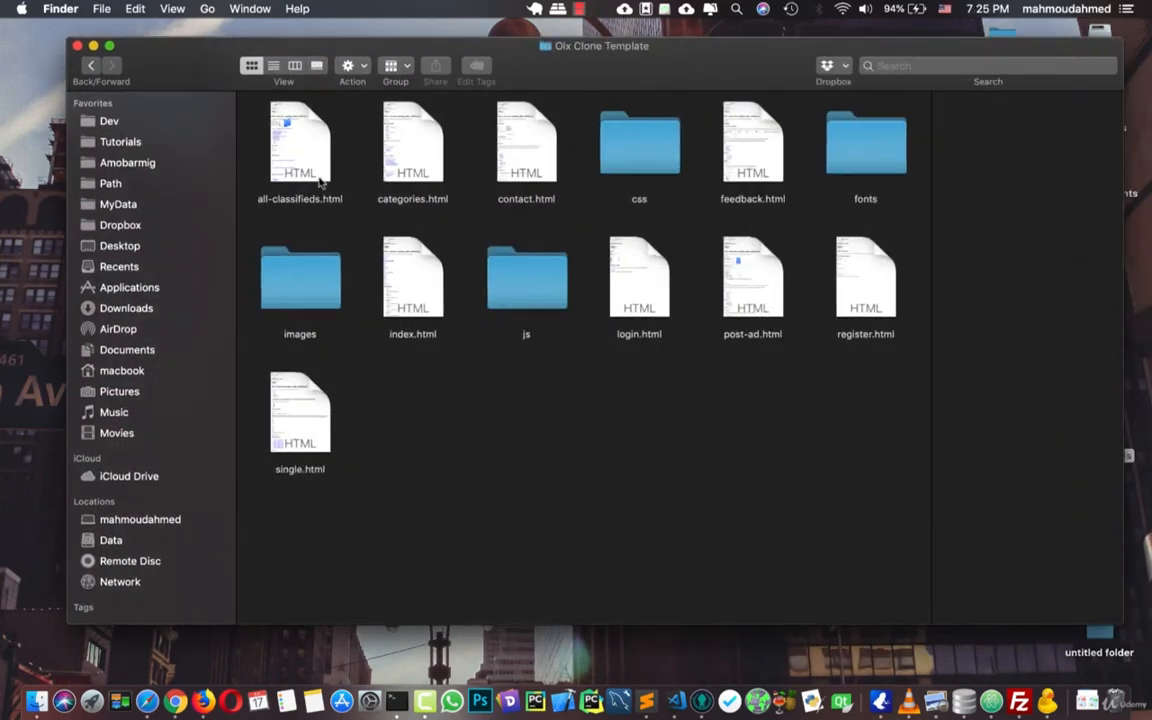
{"action": "mouse_move", "coordinate": [716, 178]}
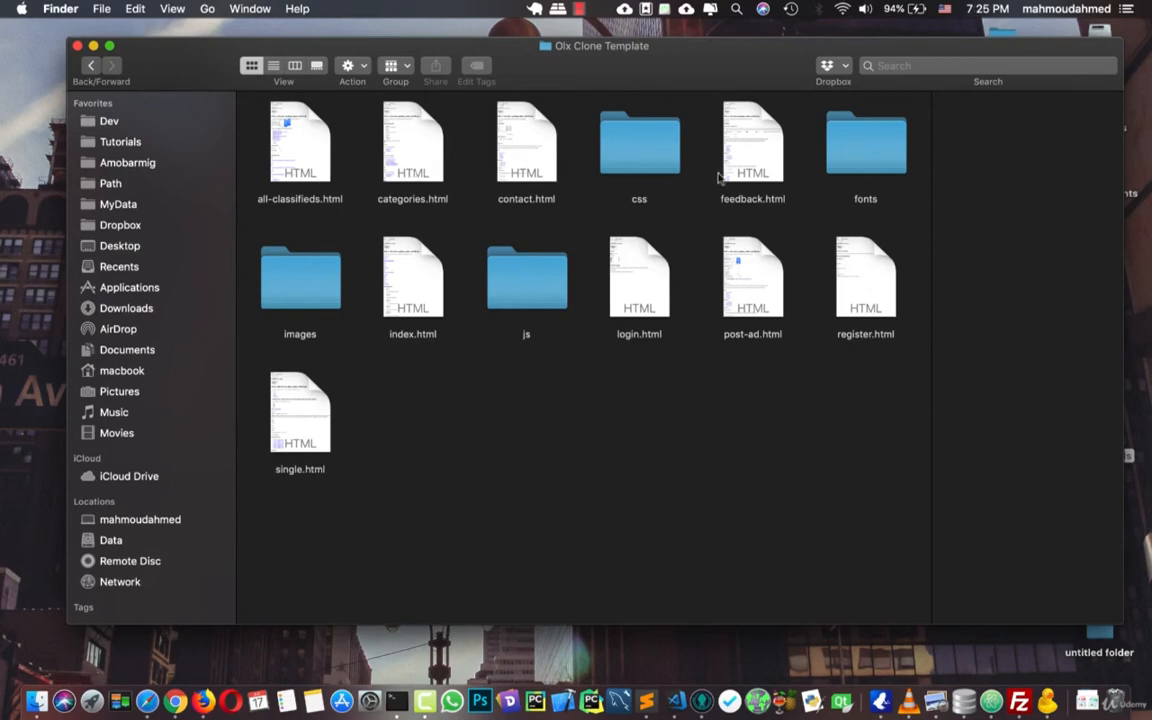
{"action": "mouse_move", "coordinate": [748, 312]}
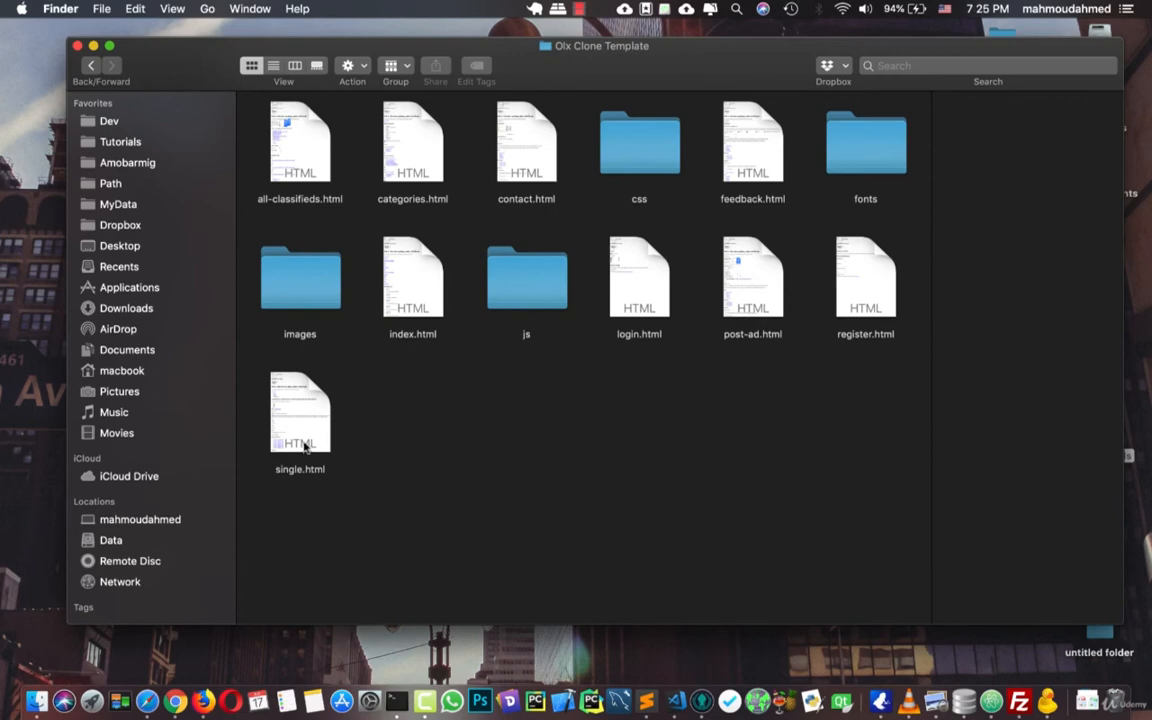
{"action": "mouse_move", "coordinate": [422, 448]}
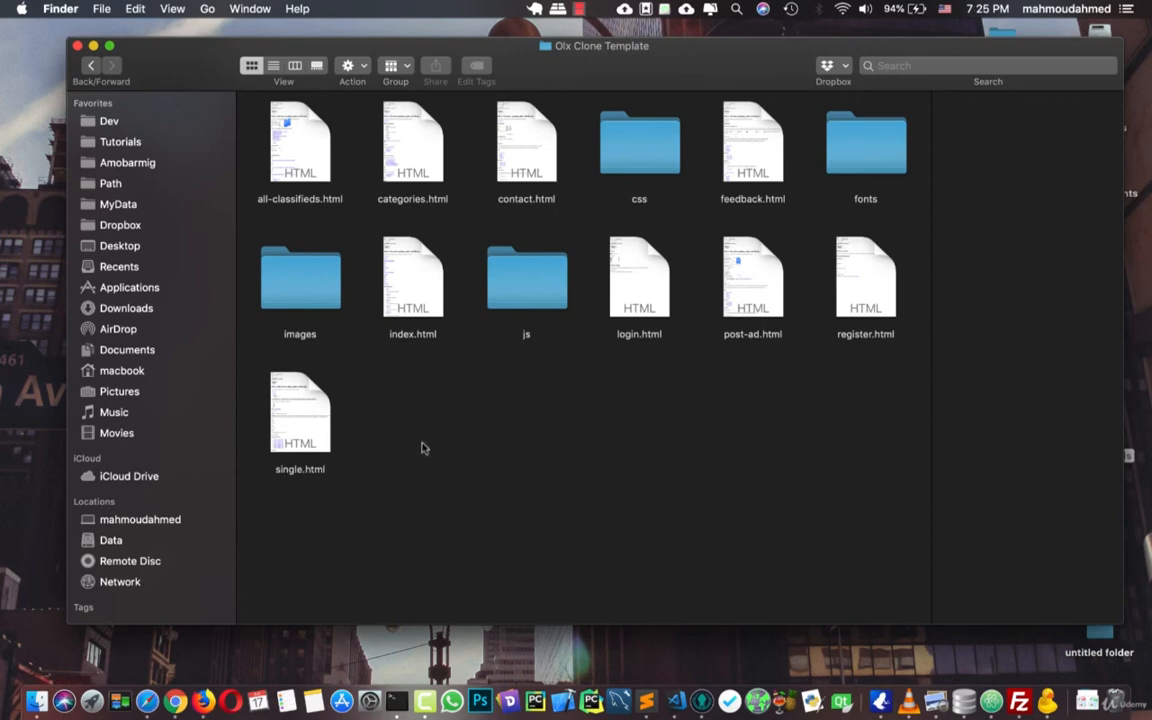